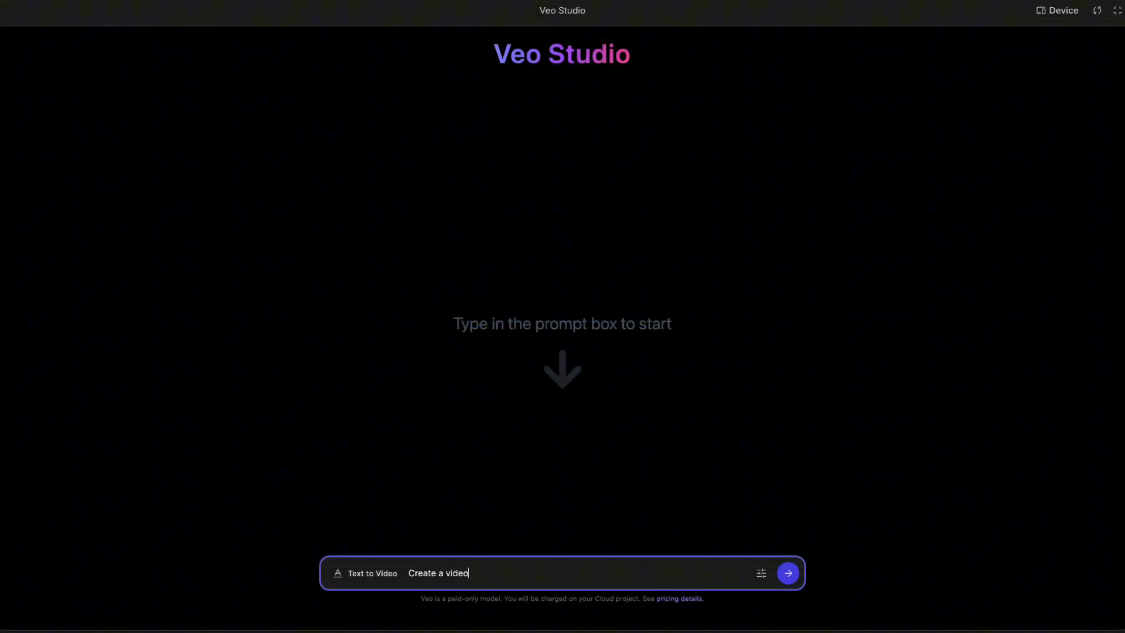
# Return from the Veo Studio app preview to the Google AI Studio home page.
pyautogui.click(788, 573)
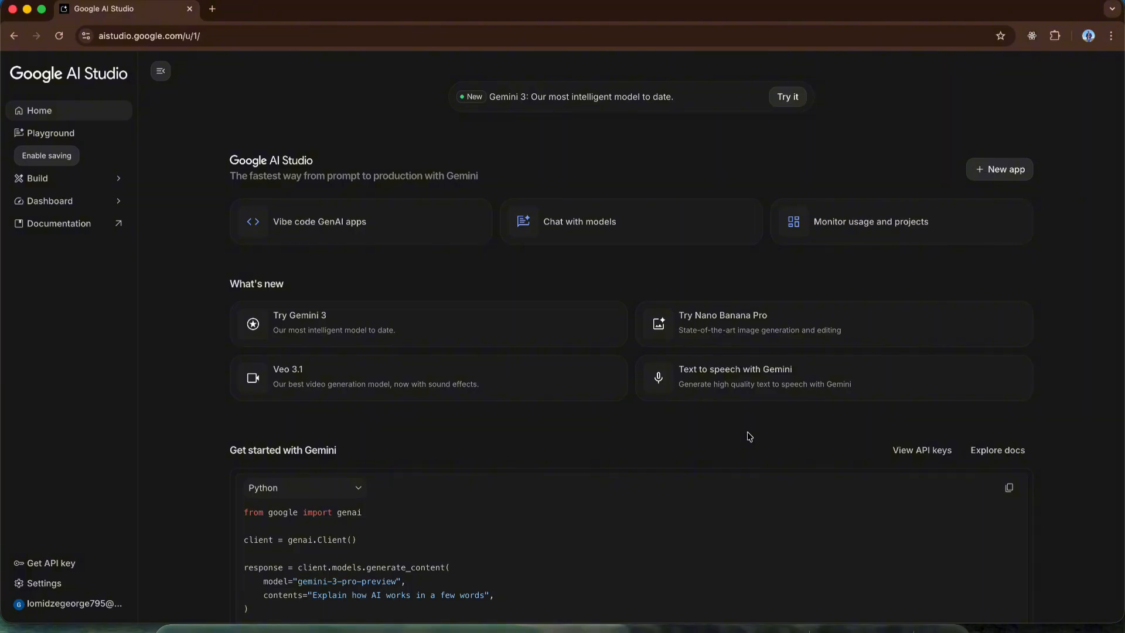
pyautogui.moveTo(628, 443)
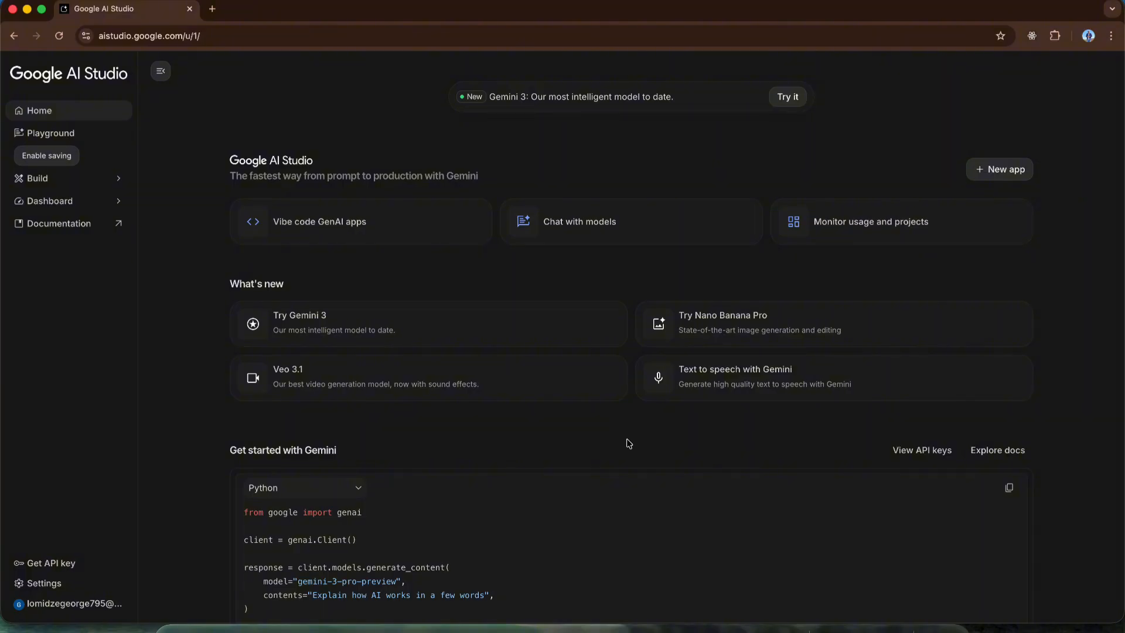
pyautogui.moveTo(497, 322)
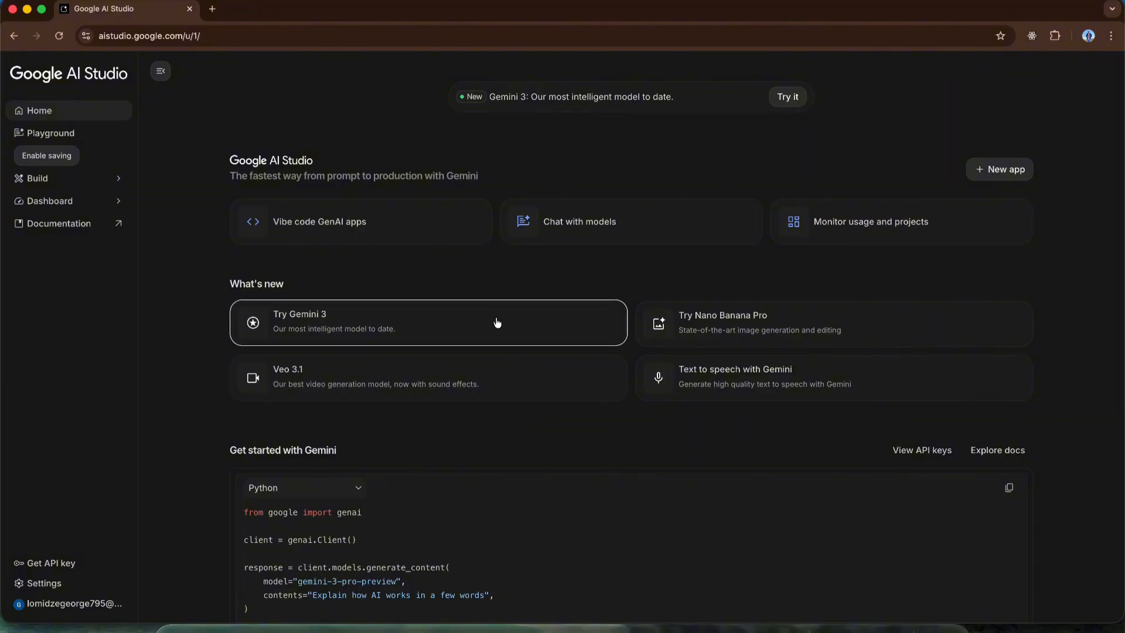
pyautogui.moveTo(516, 337)
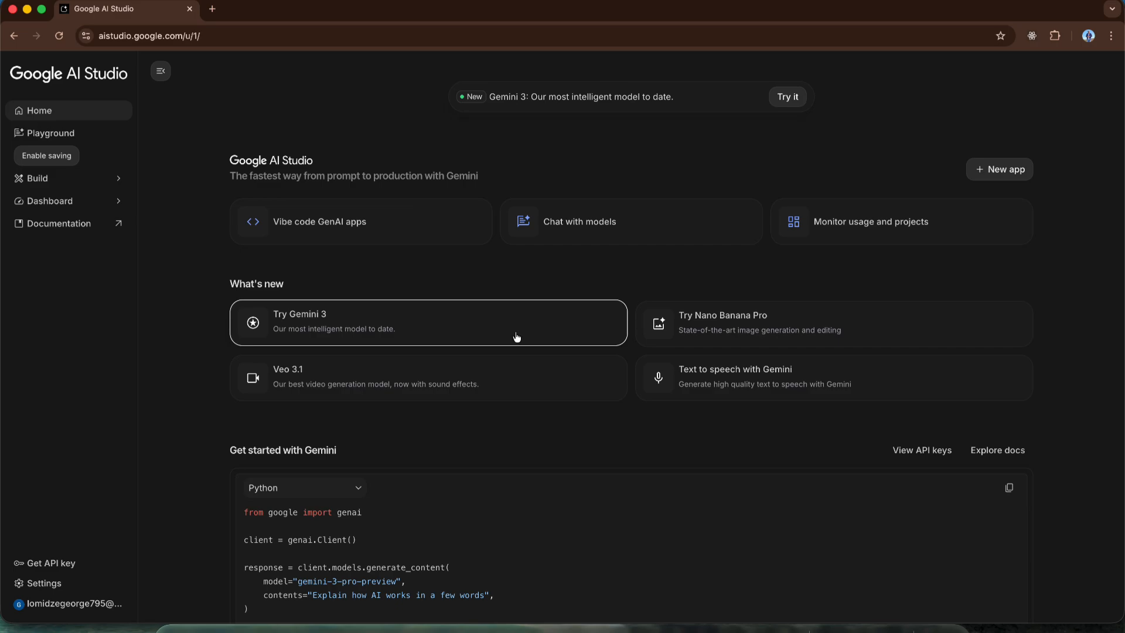
pyautogui.moveTo(691, 418)
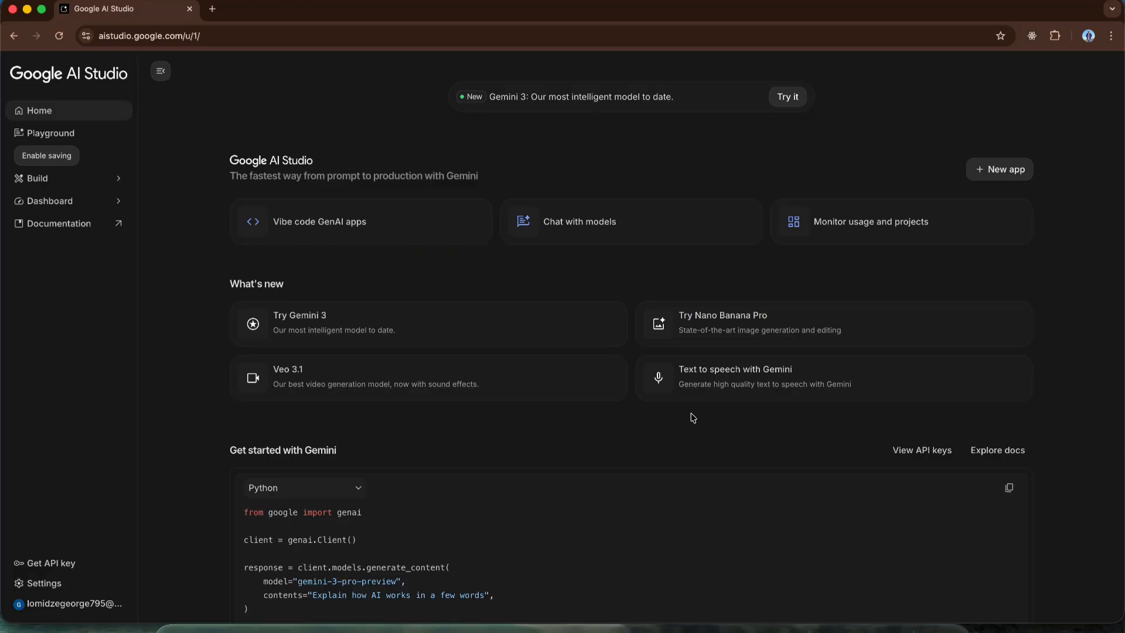
pyautogui.moveTo(658, 445)
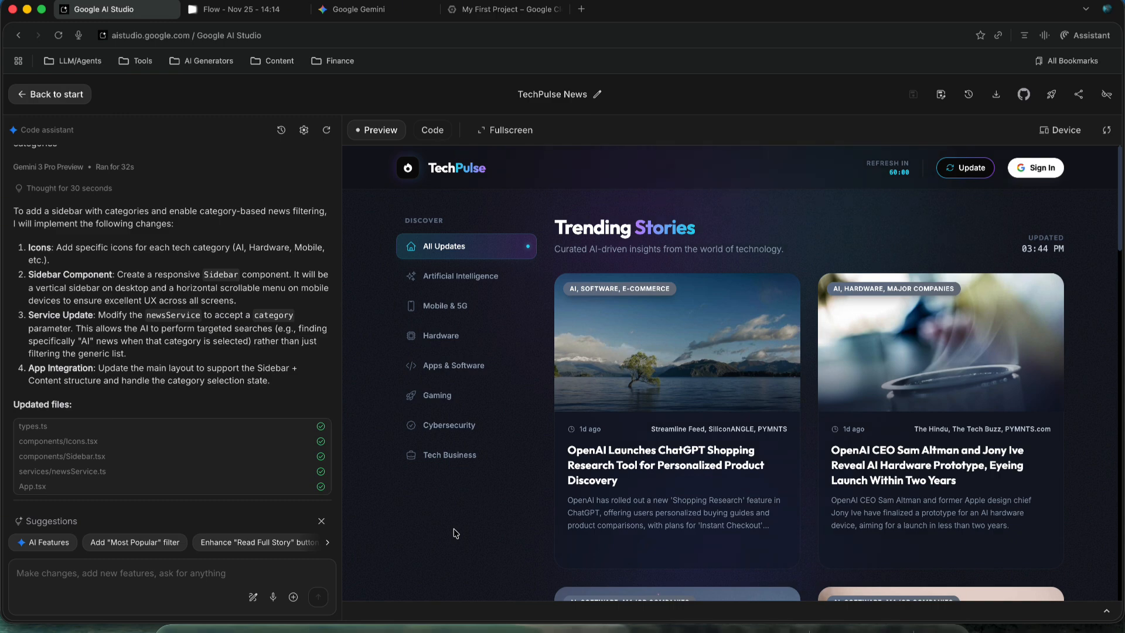
pyautogui.moveTo(485, 505)
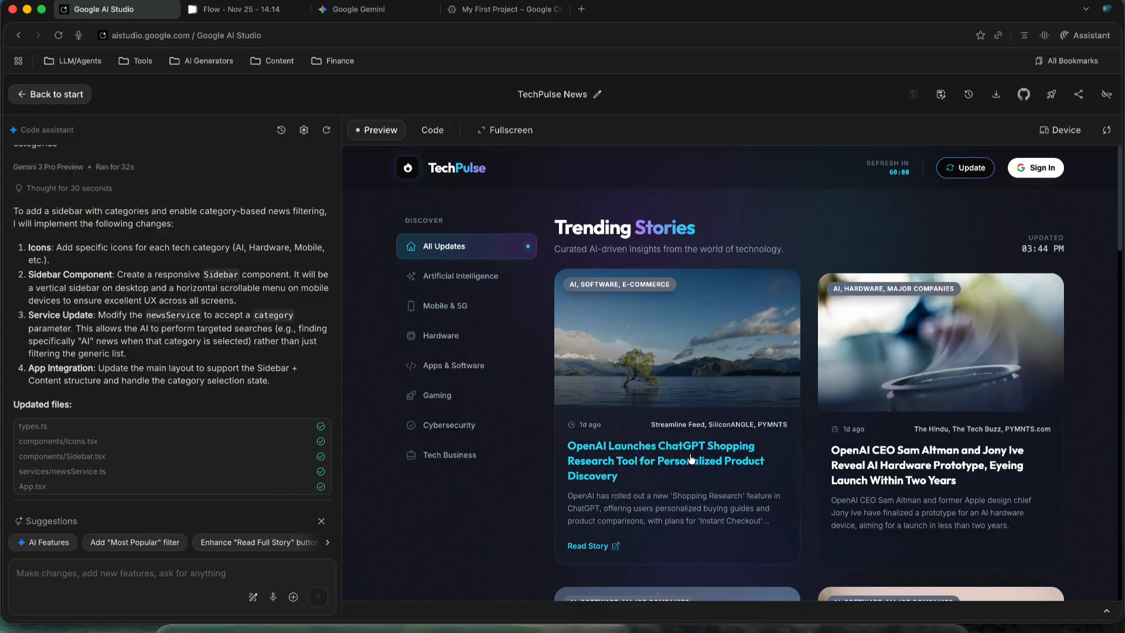
pyautogui.click(588, 545)
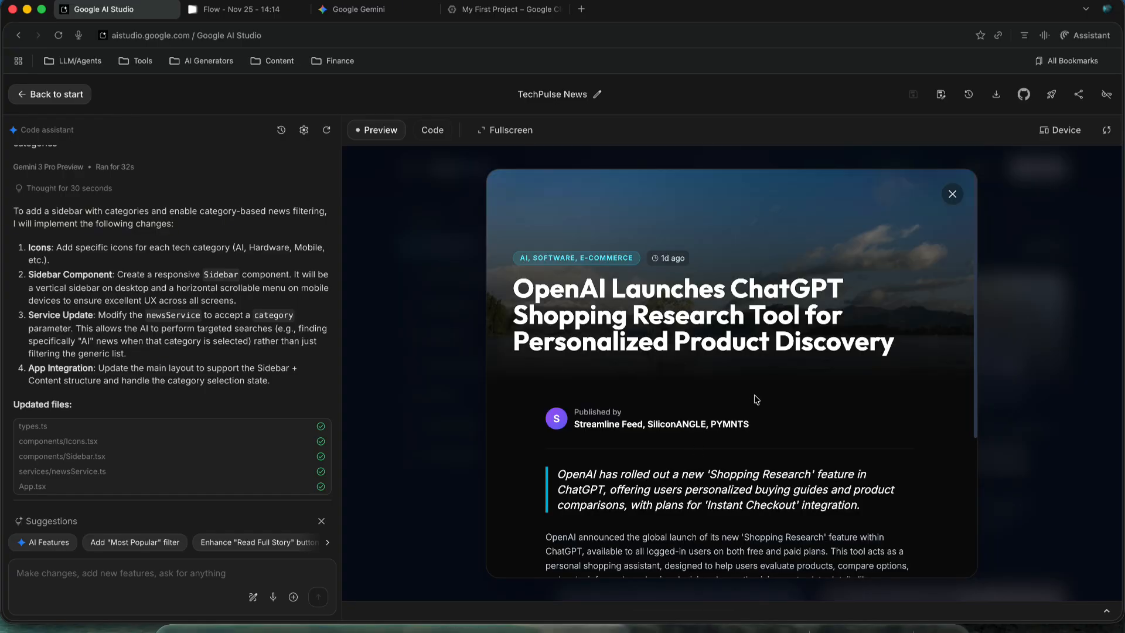
pyautogui.moveTo(764, 437)
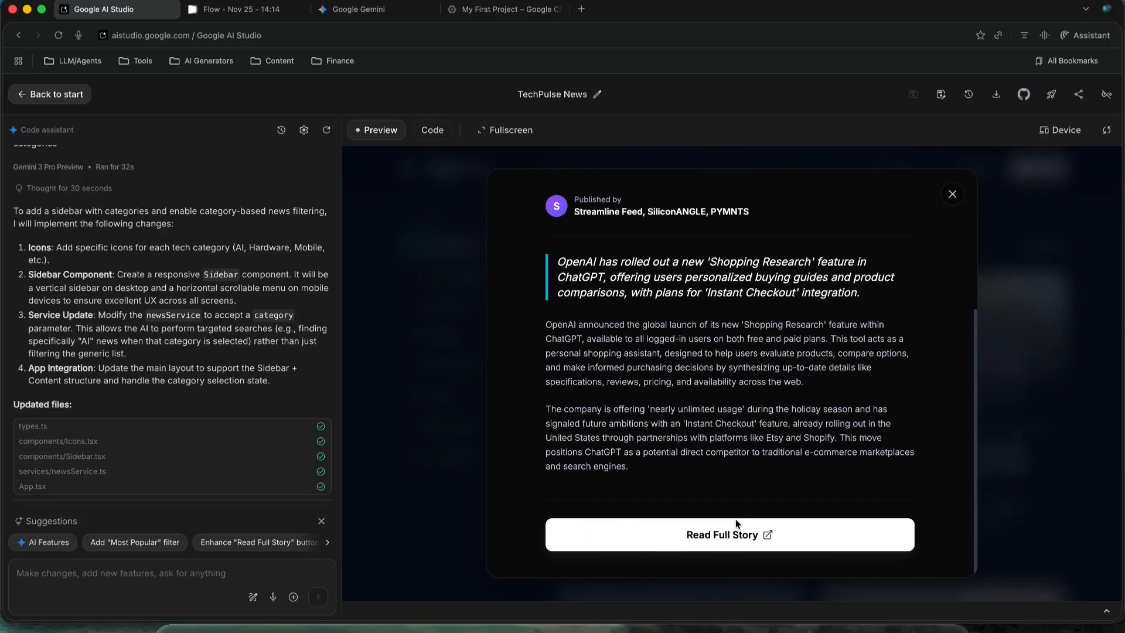
pyautogui.click(727, 534)
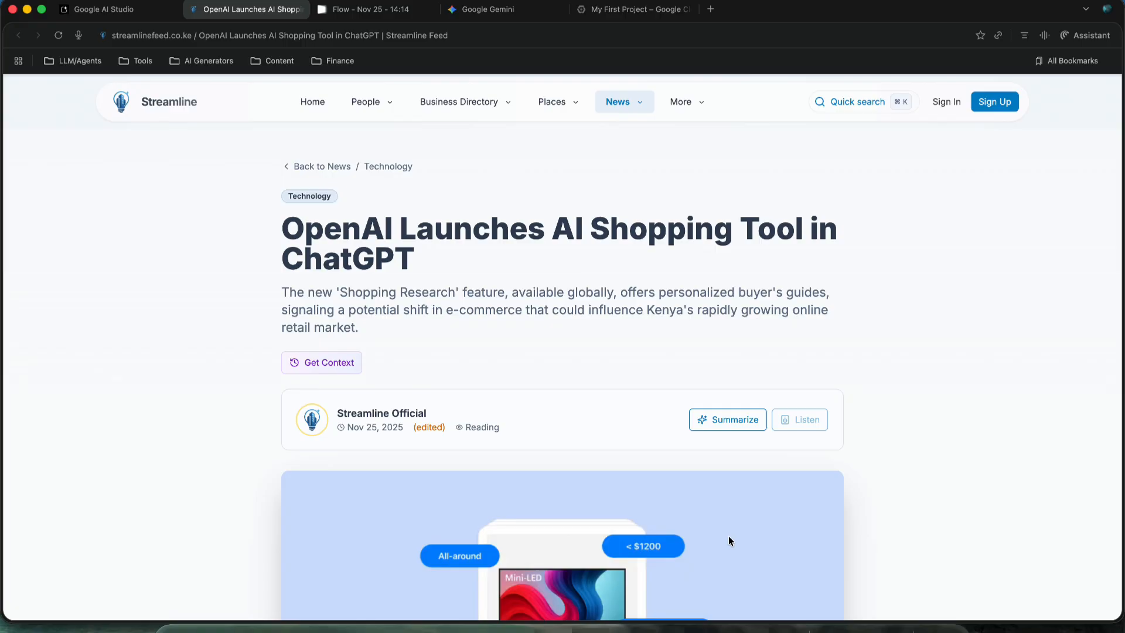
pyautogui.scroll(-3)
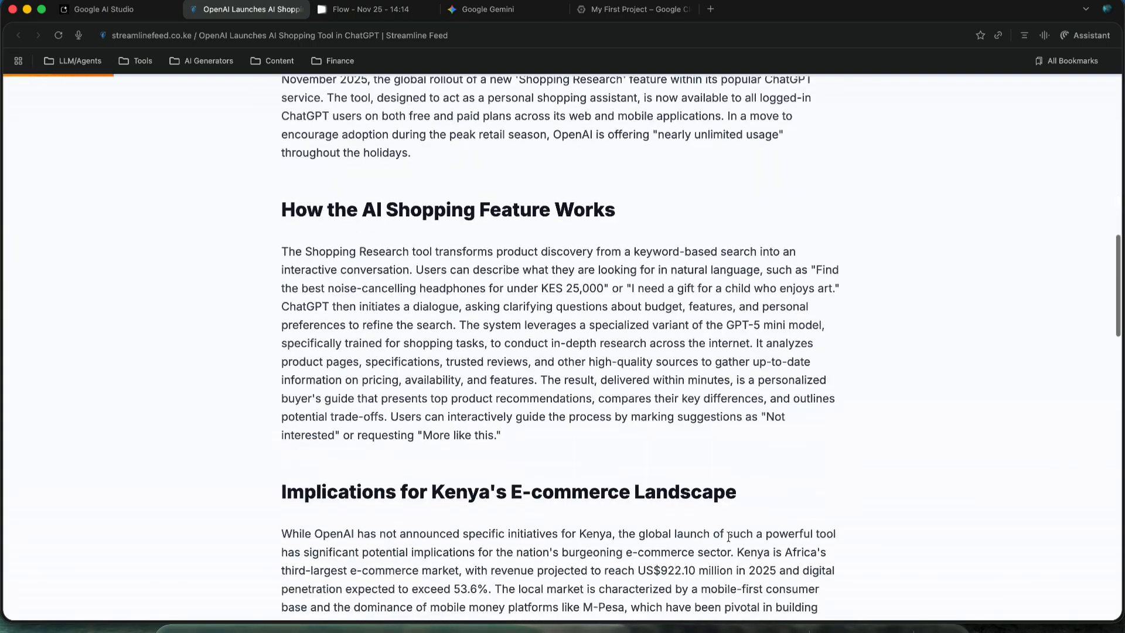
pyautogui.scroll(3)
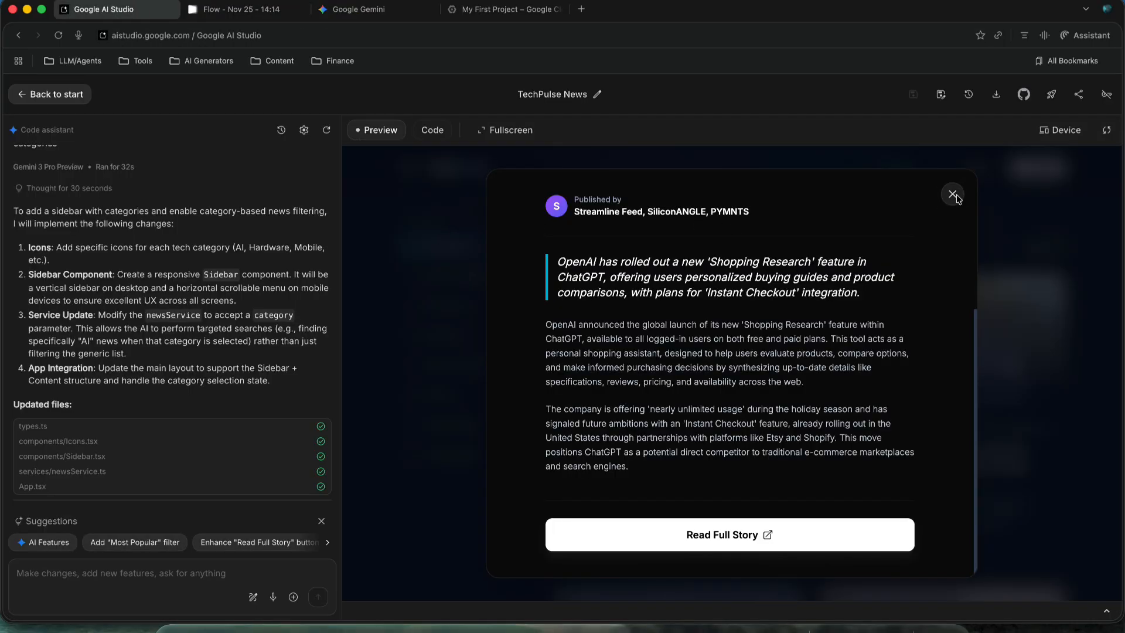
pyautogui.click(953, 194)
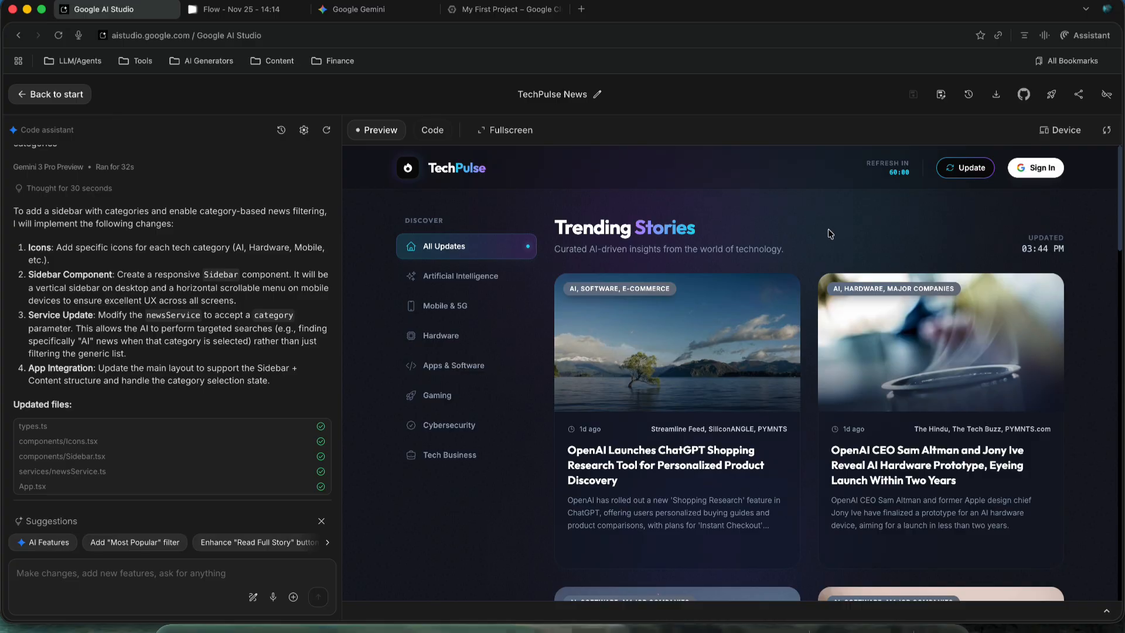
pyautogui.moveTo(820, 239)
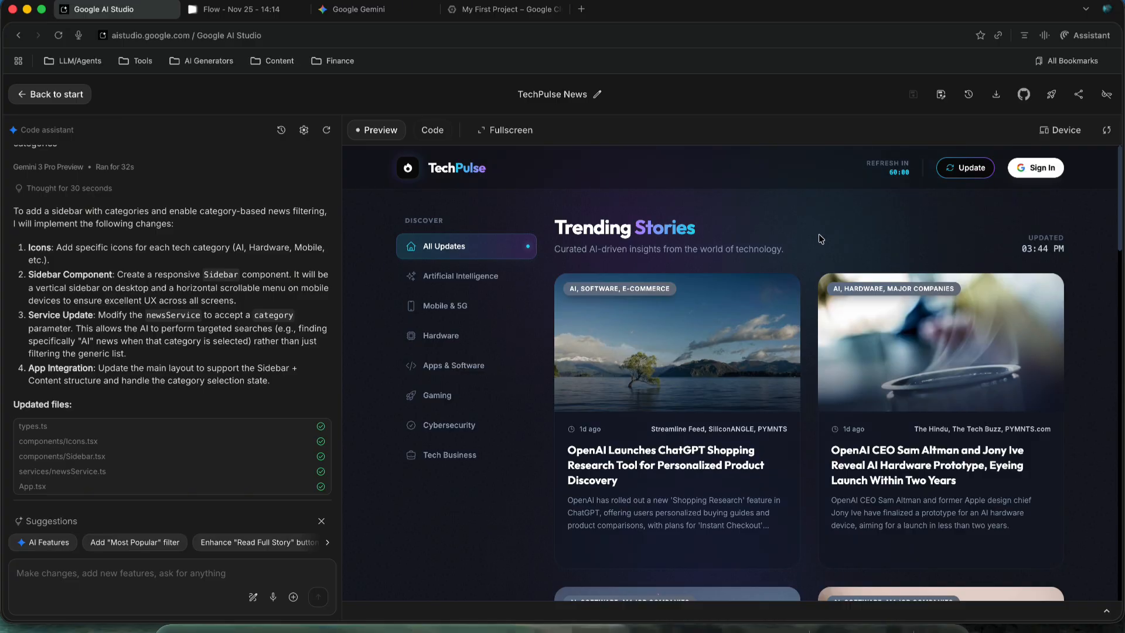
pyautogui.moveTo(812, 239)
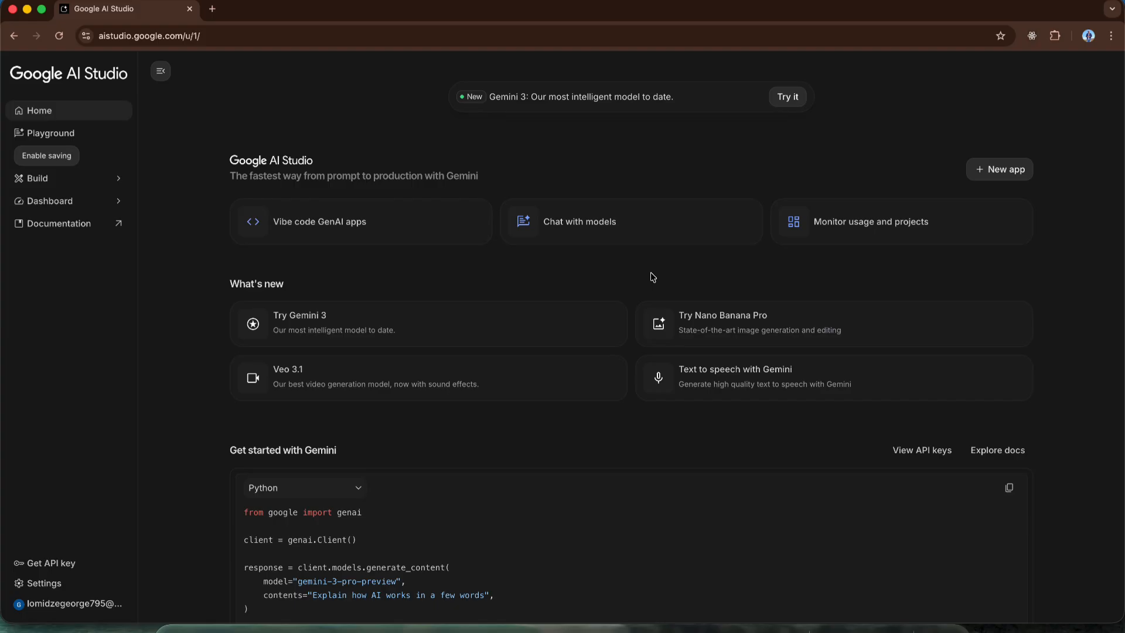
pyautogui.moveTo(713, 322)
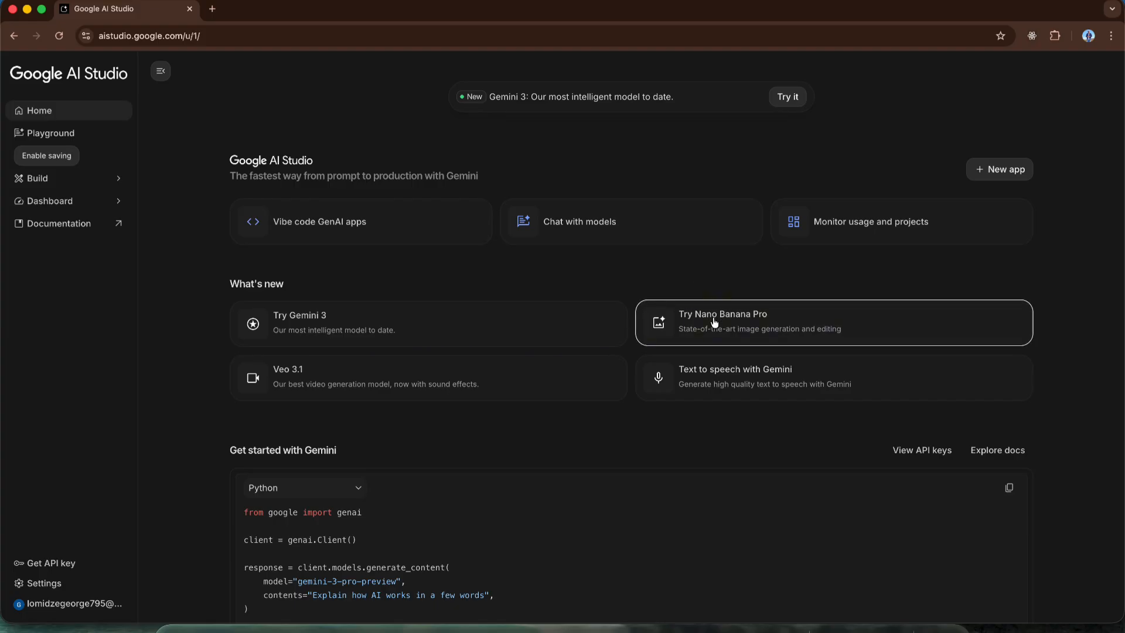
# Start a temporary Nano Banana Pro chat from the Try Nano Banana Pro card.
pyautogui.click(723, 321)
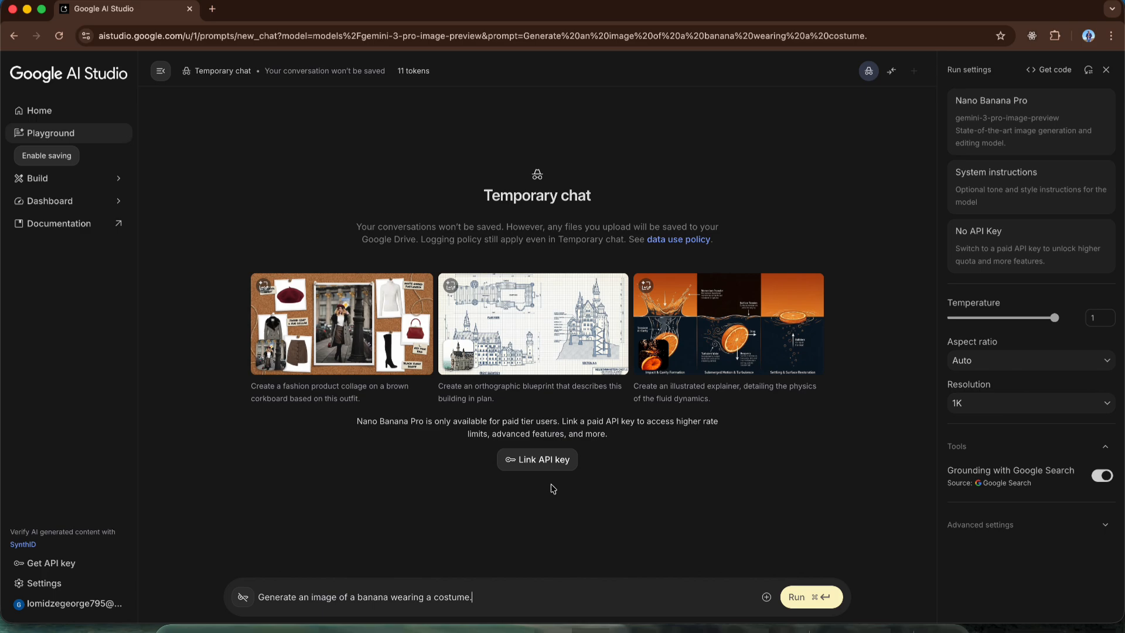
pyautogui.moveTo(549, 499)
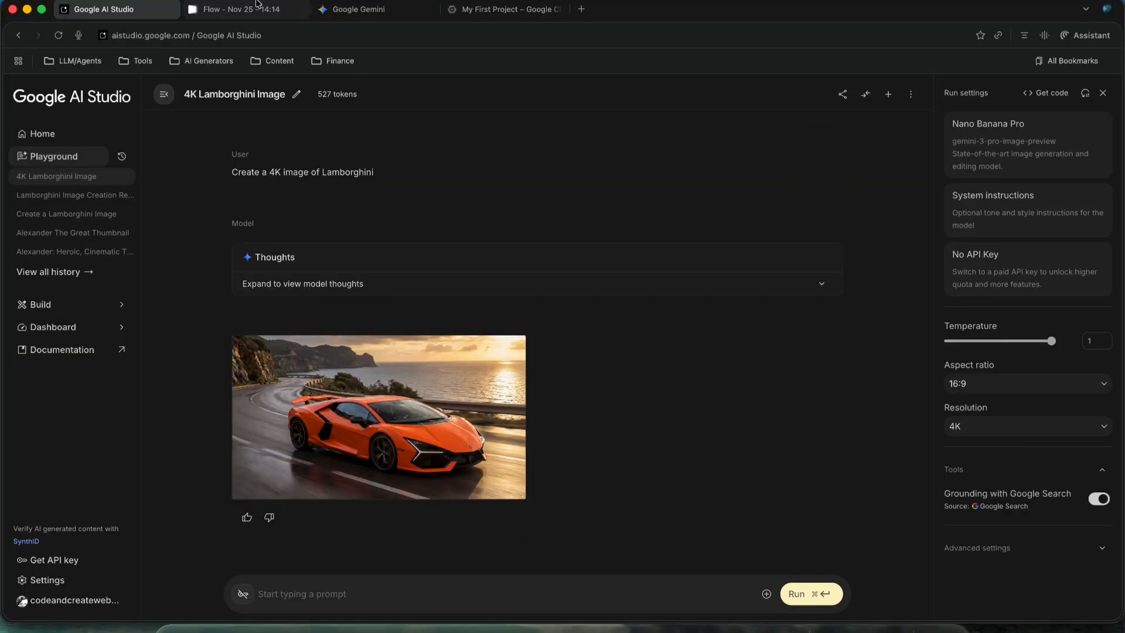
# Compare Flow.jpeg (1376×768), Gemini.png (2752×1536) and Studio.jpeg Lamborghini images in Preview.
pyautogui.click(244, 9)
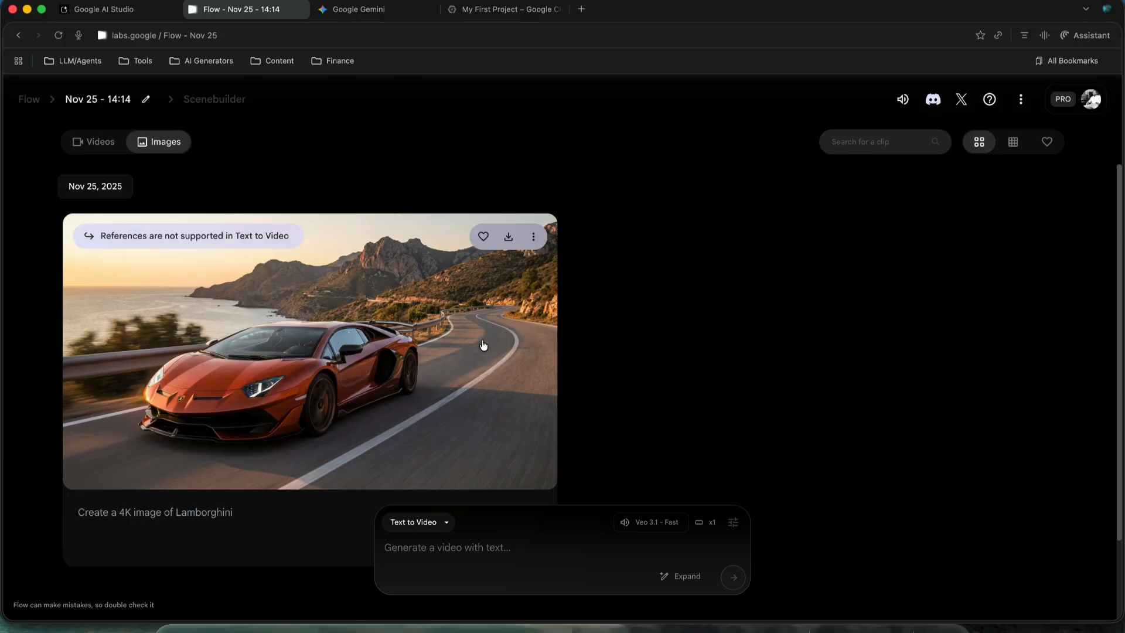
pyautogui.click(356, 8)
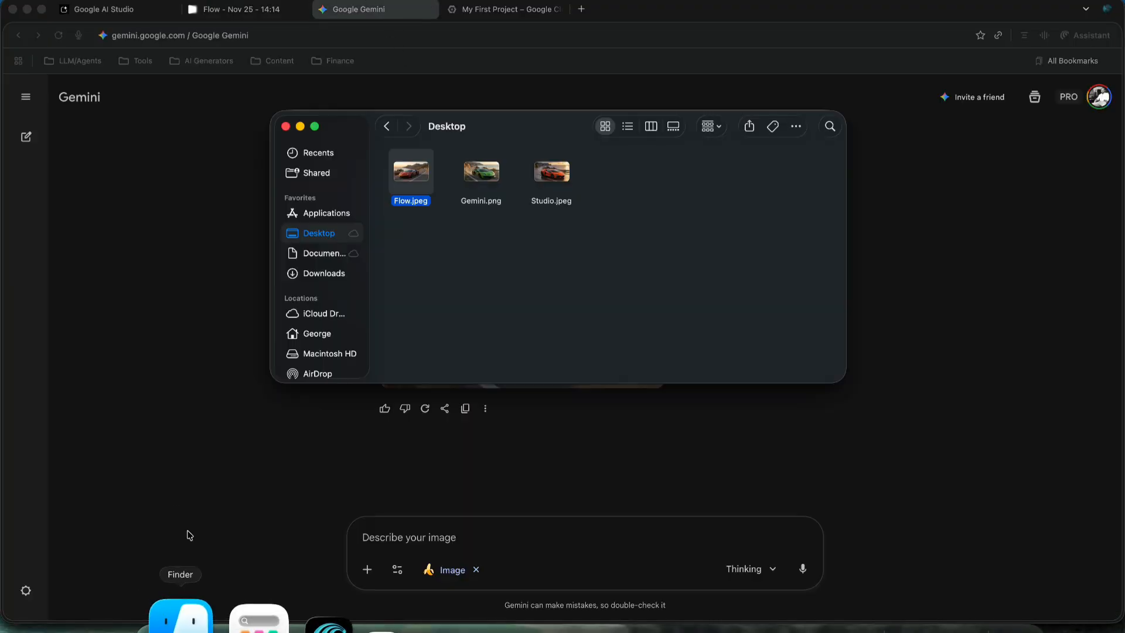
pyautogui.doubleClick(410, 169)
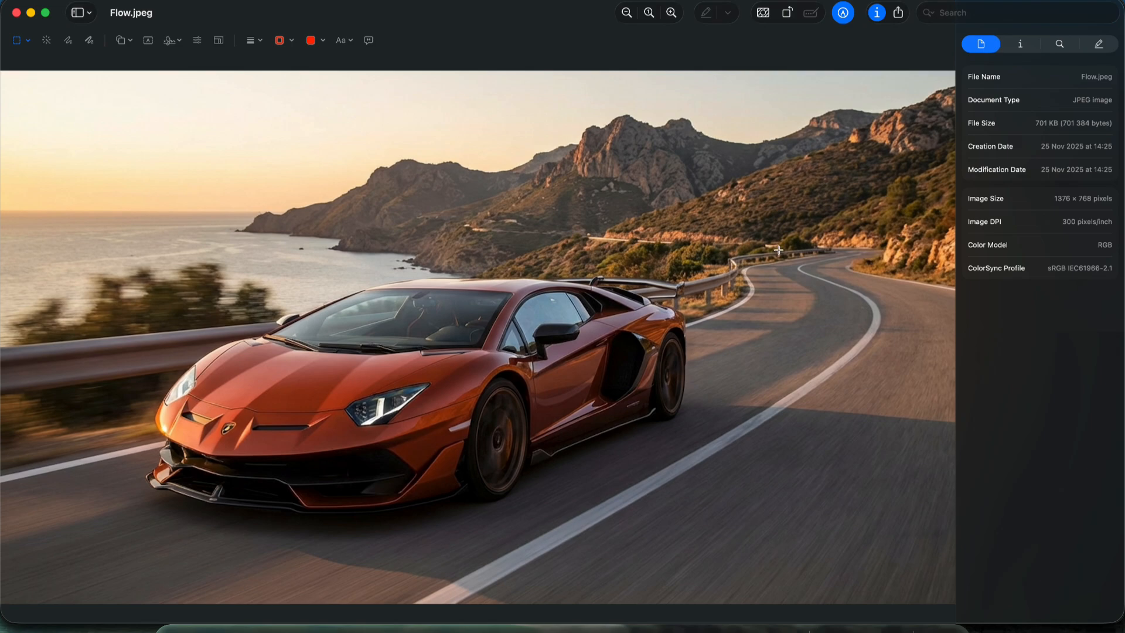
pyautogui.moveTo(1031, 142)
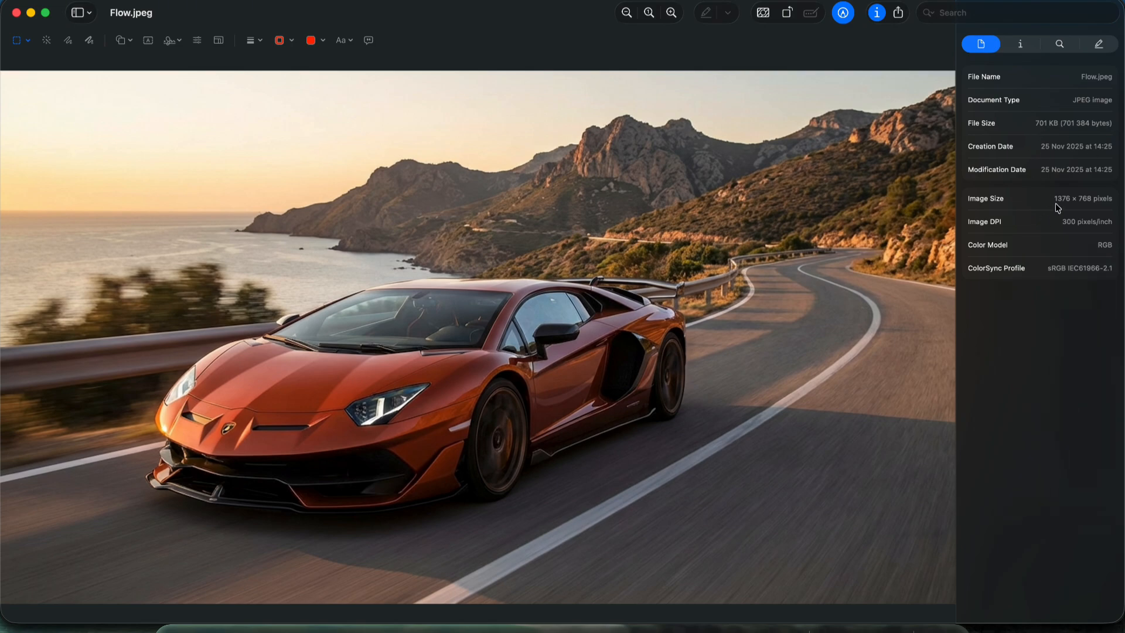
pyautogui.moveTo(295, 482)
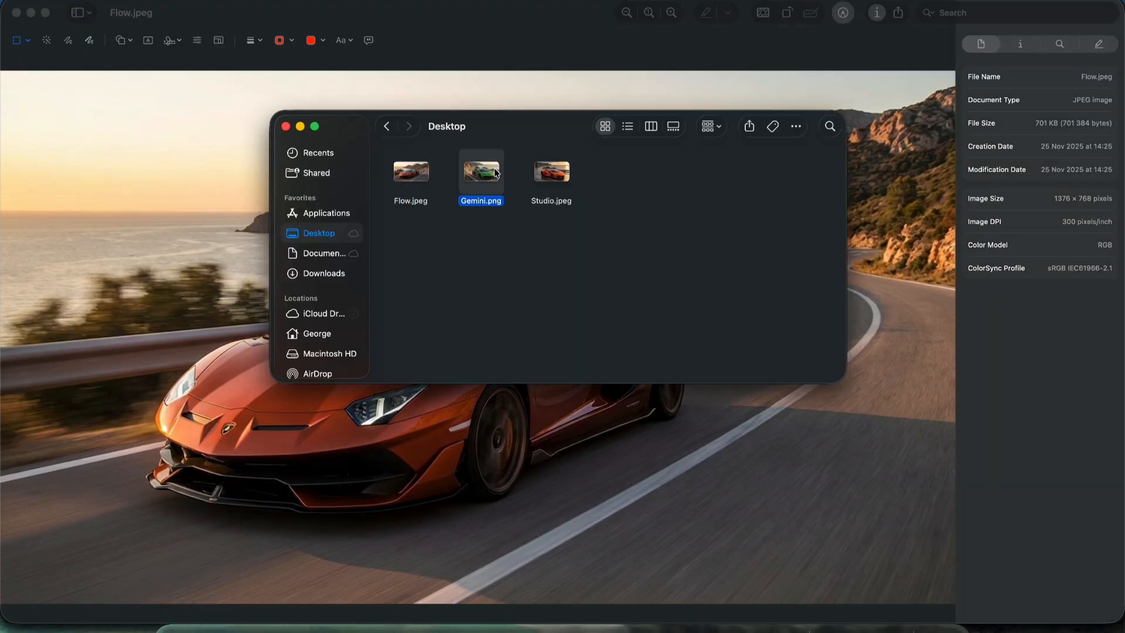
pyautogui.doubleClick(481, 171)
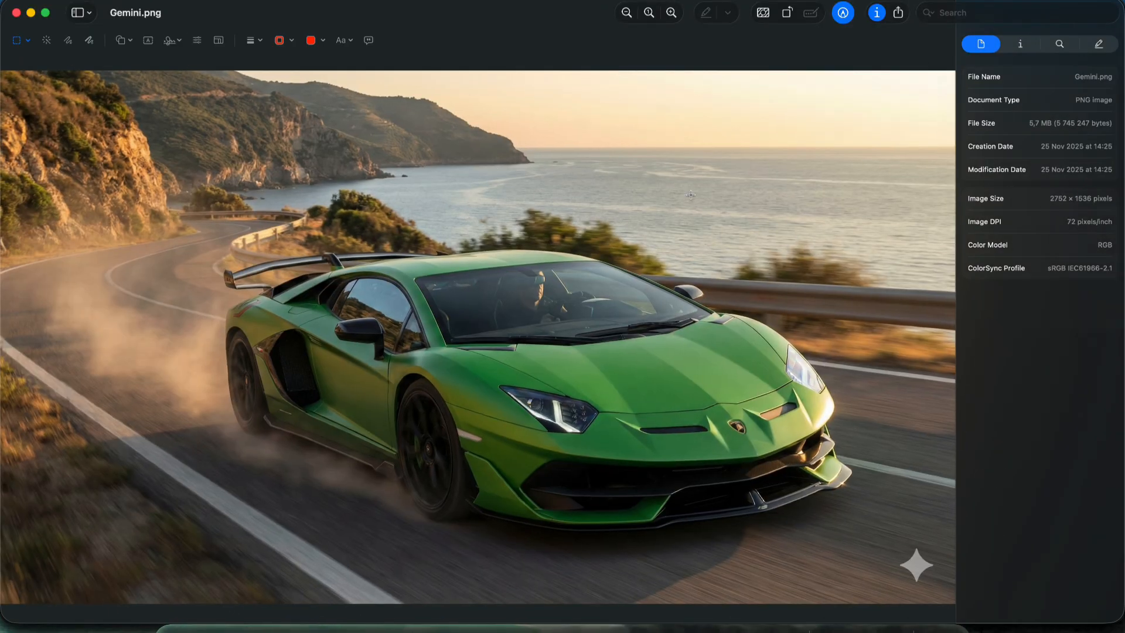
pyautogui.moveTo(1029, 136)
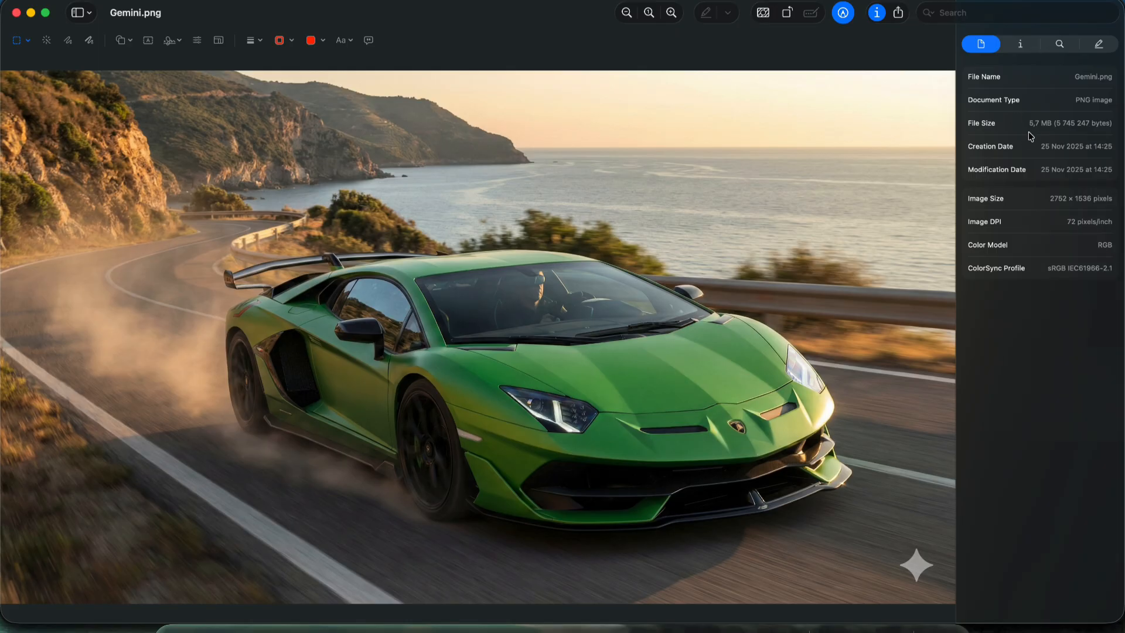
pyautogui.moveTo(1056, 209)
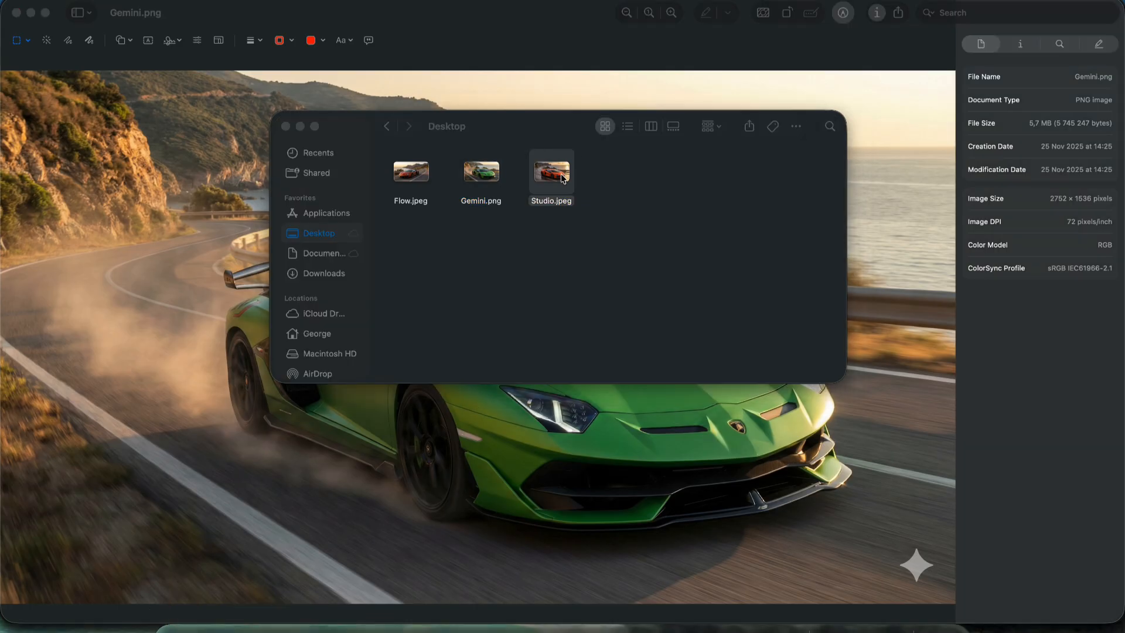
pyautogui.doubleClick(550, 171)
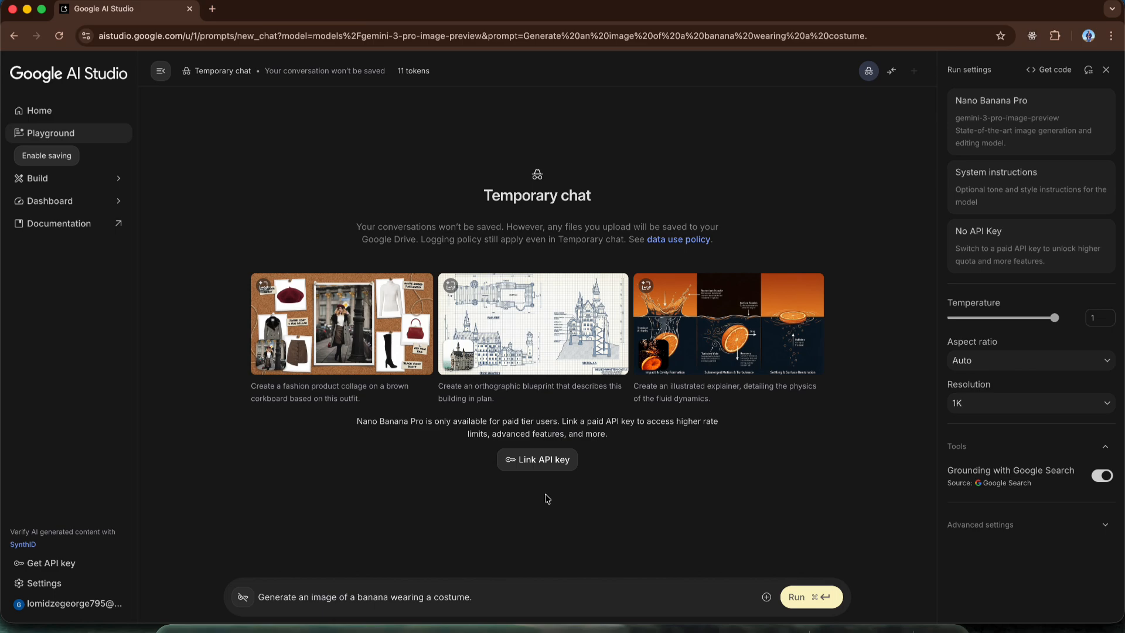
pyautogui.moveTo(547, 465)
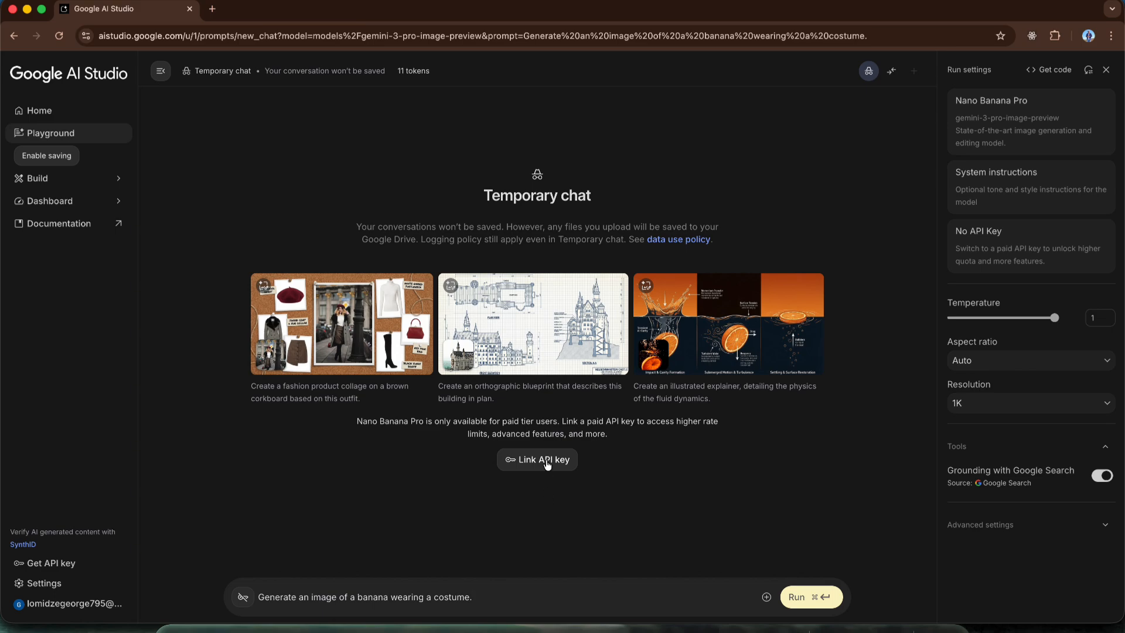
# Create a new Google AI Studio project named Banana Project from the paid-key notice.
pyautogui.click(537, 459)
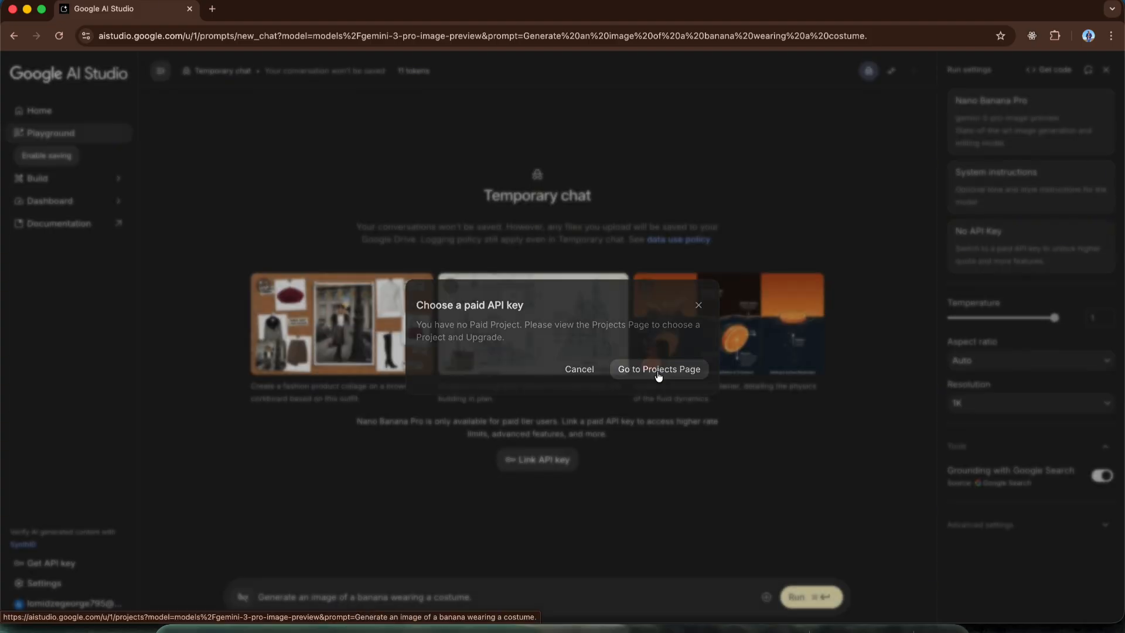
pyautogui.click(657, 369)
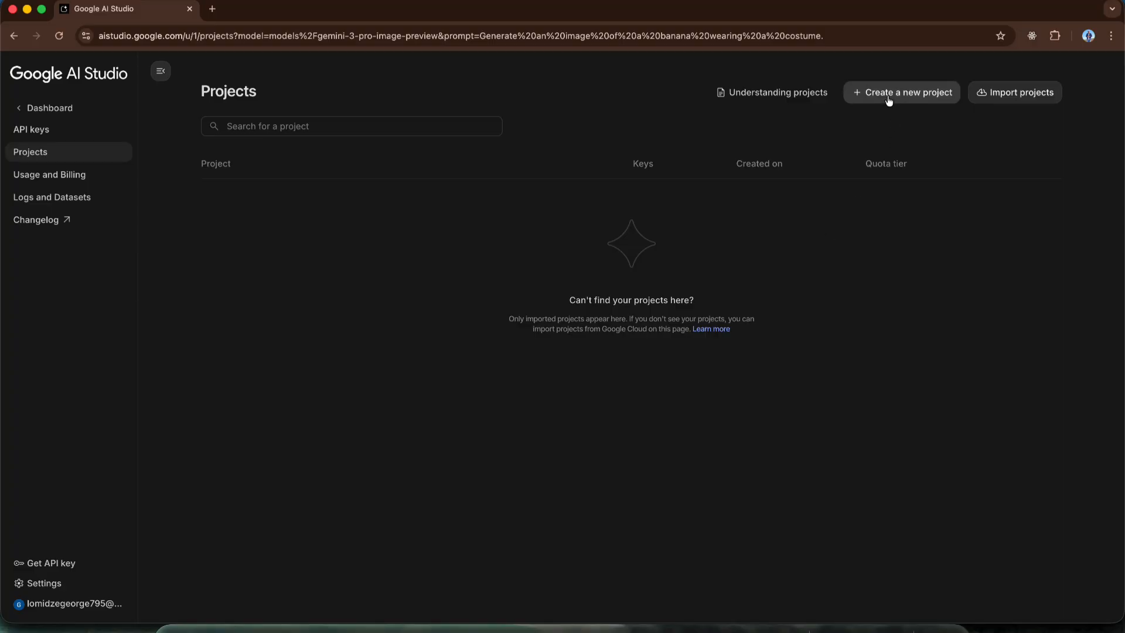
pyautogui.click(902, 91)
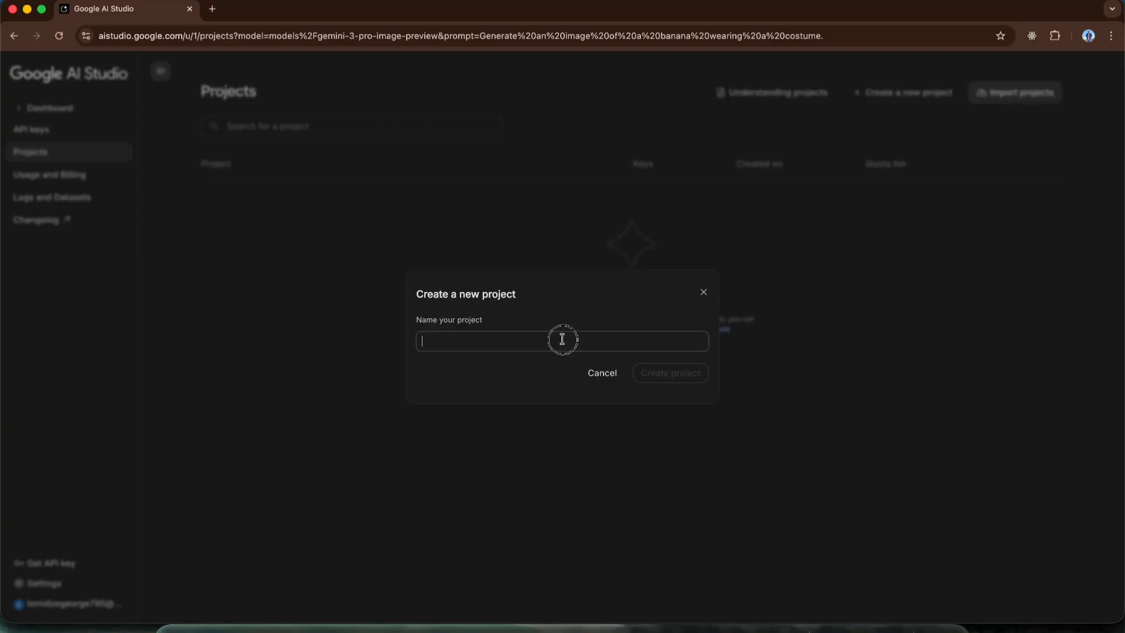
pyautogui.write('B')
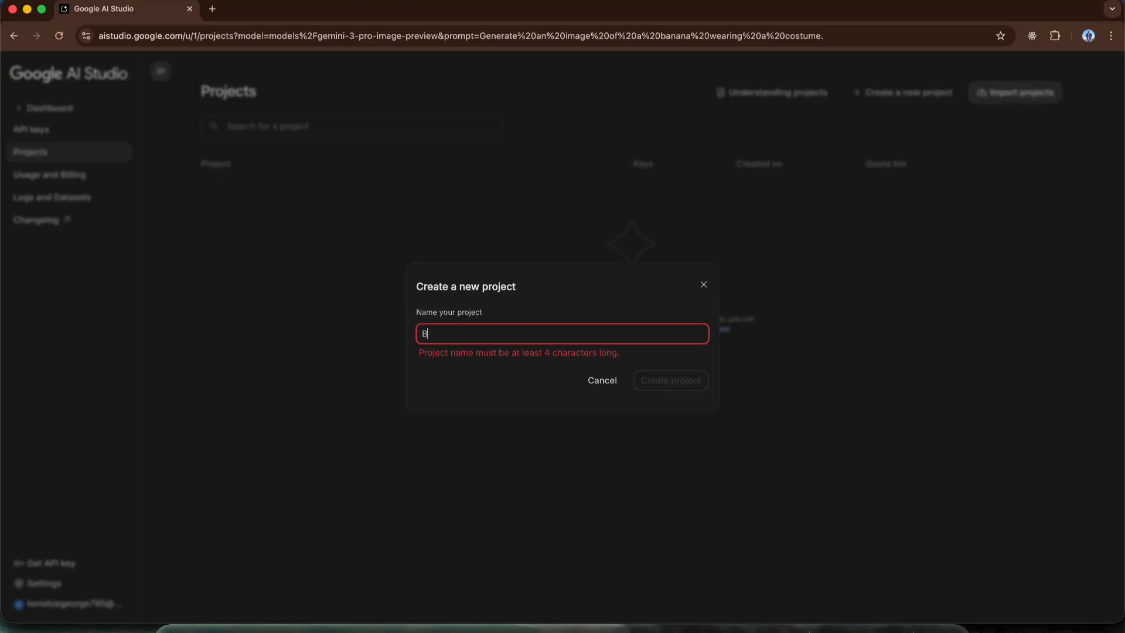
pyautogui.write('anana Project')
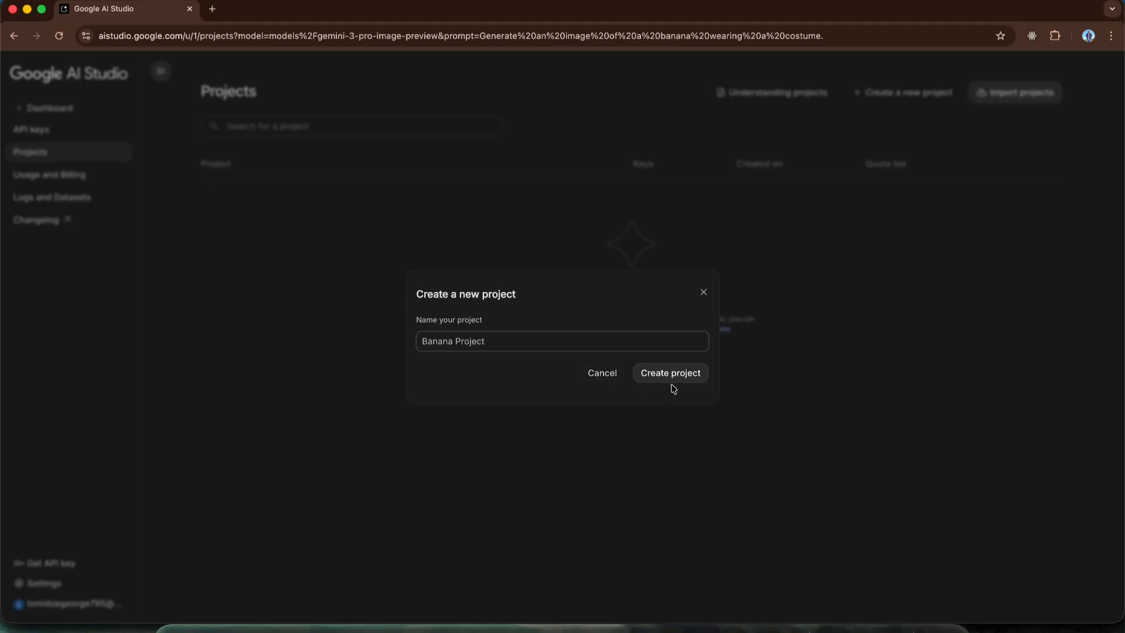
pyautogui.click(669, 373)
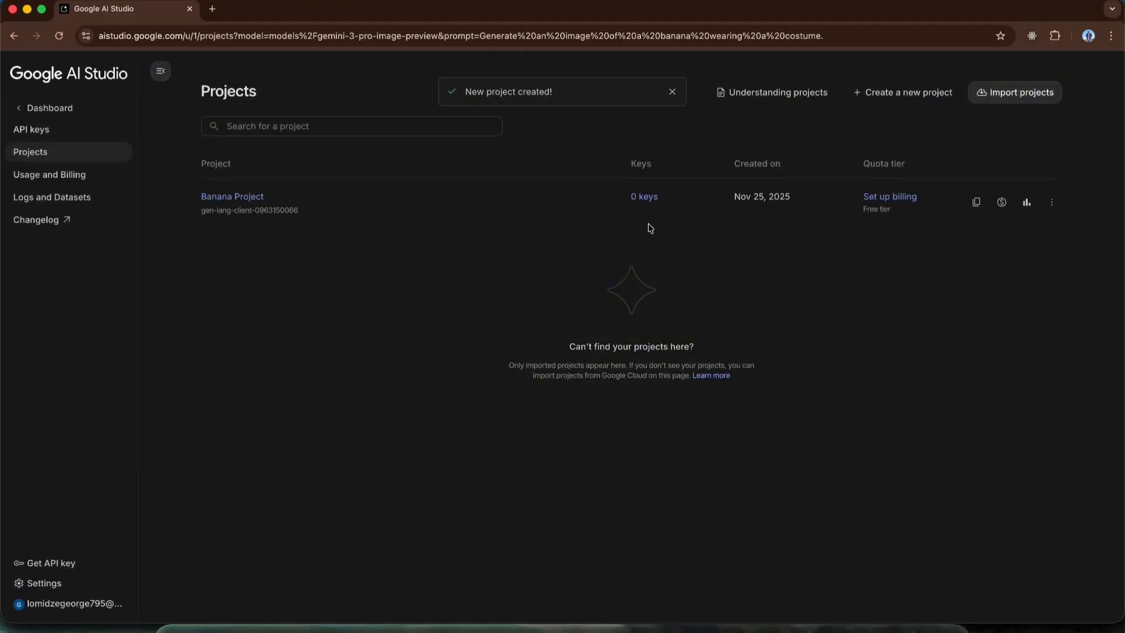
pyautogui.moveTo(643, 179)
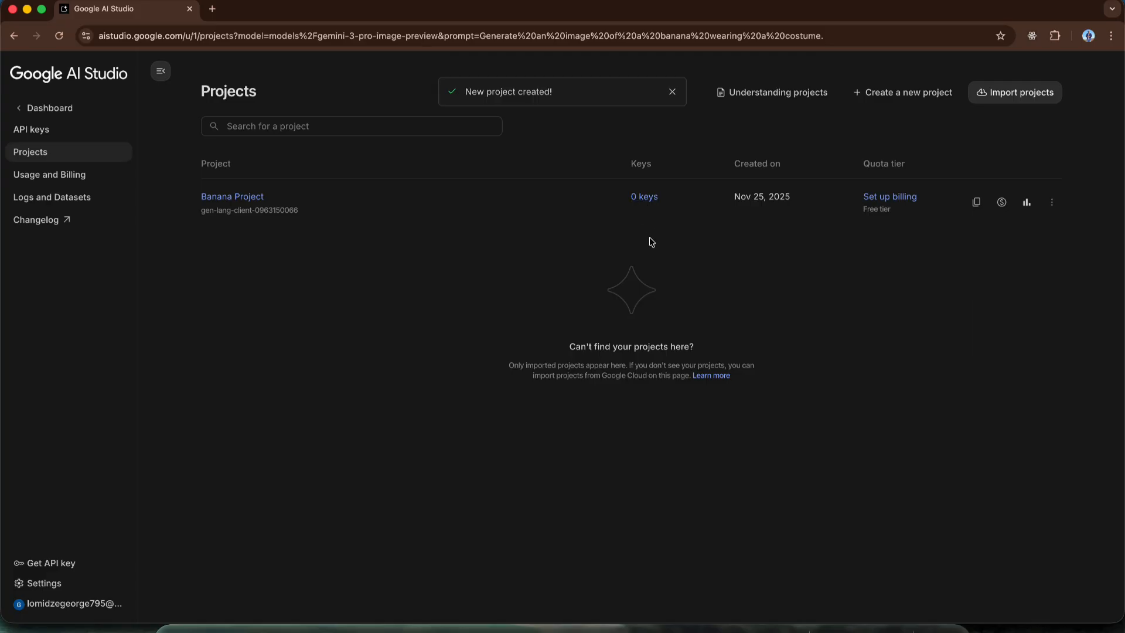
pyautogui.moveTo(661, 247)
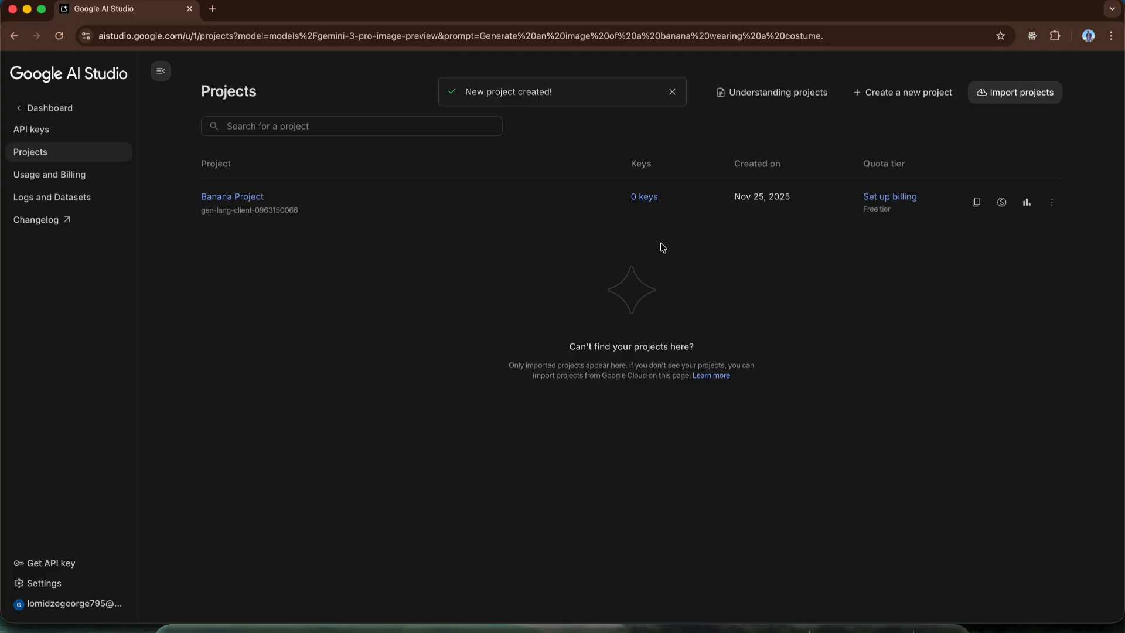
pyautogui.moveTo(736, 305)
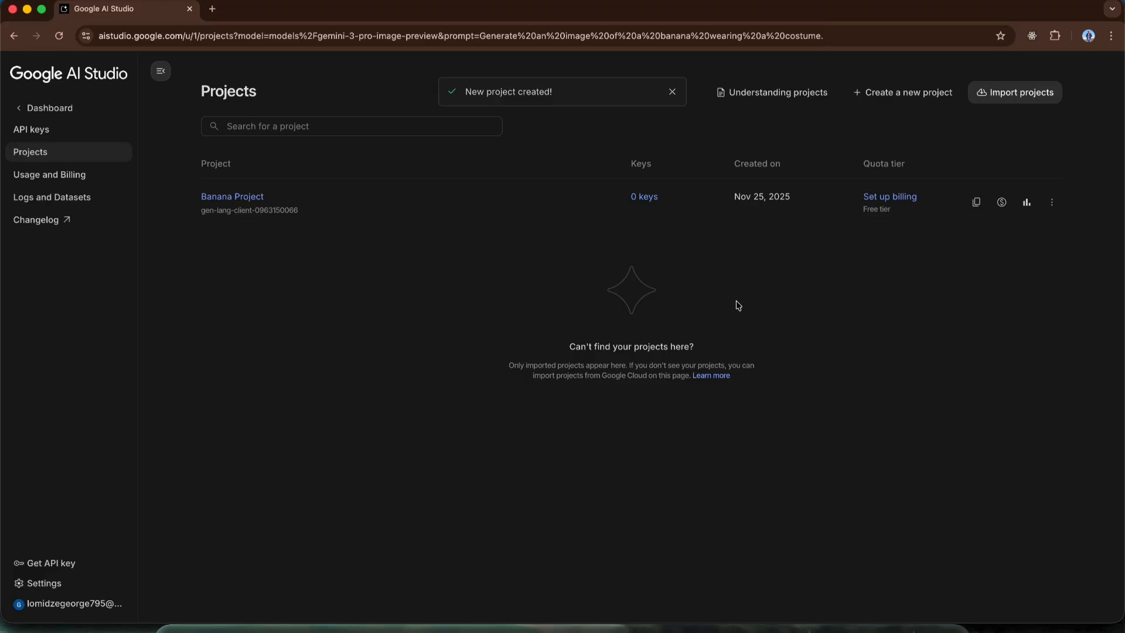
pyautogui.moveTo(889, 195)
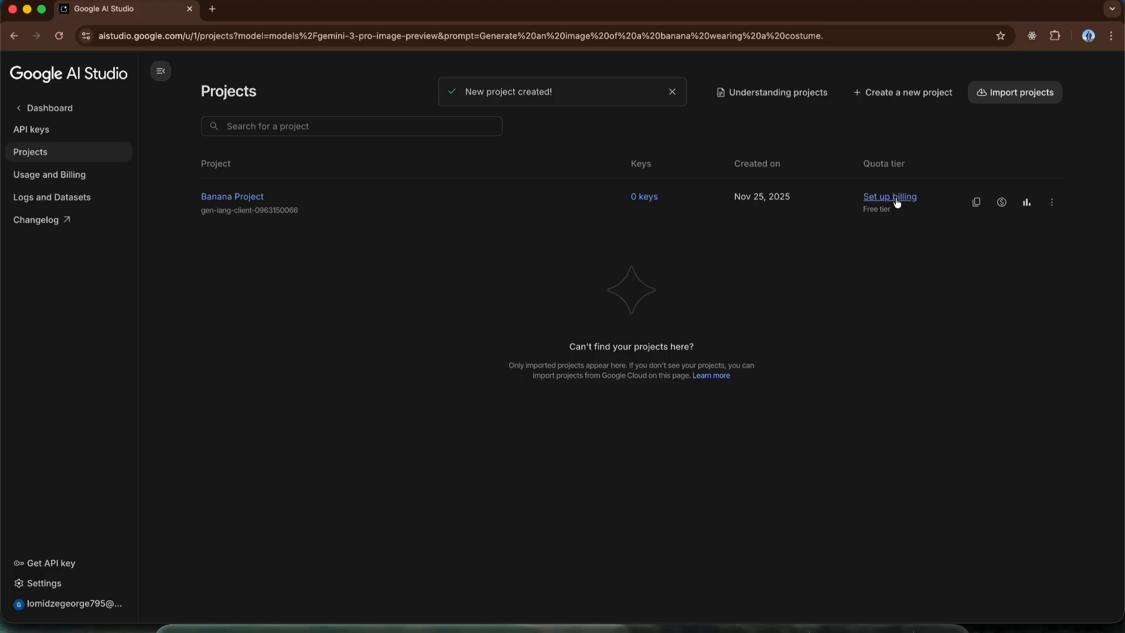
# Begin billing setup for Banana Project and agree to the terms, reaching payment verification.
pyautogui.click(889, 197)
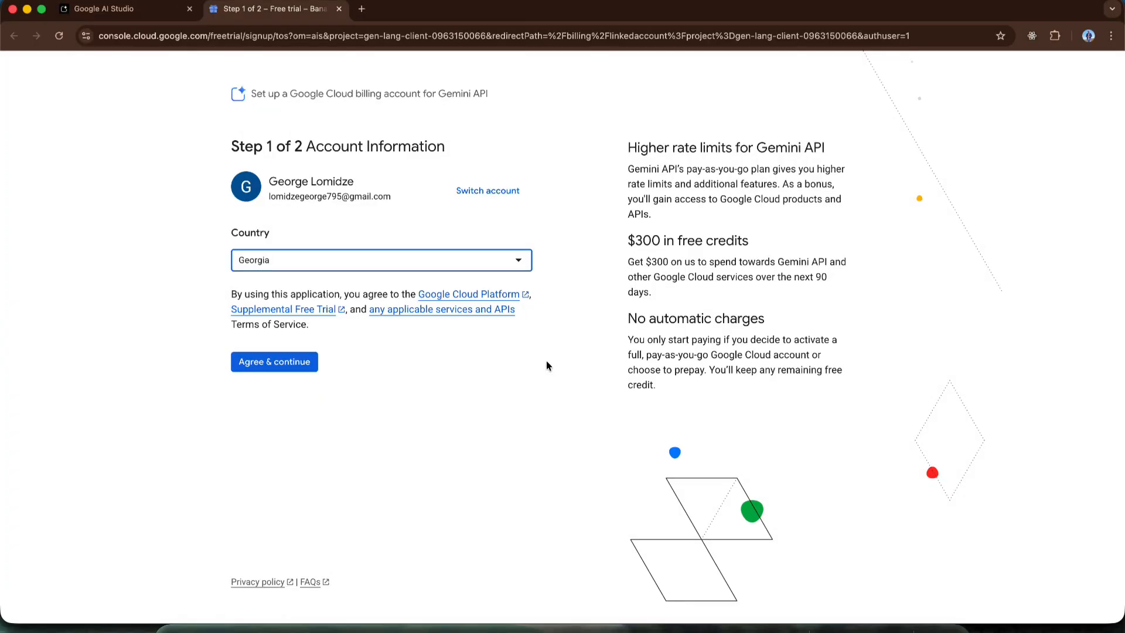
pyautogui.moveTo(534, 366)
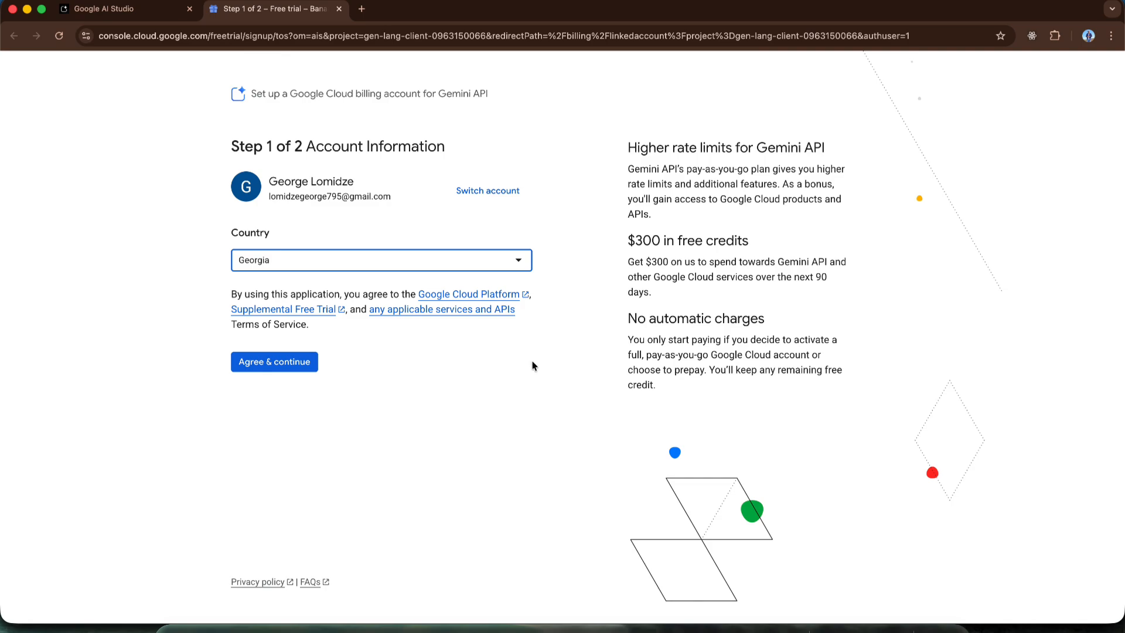
pyautogui.moveTo(538, 374)
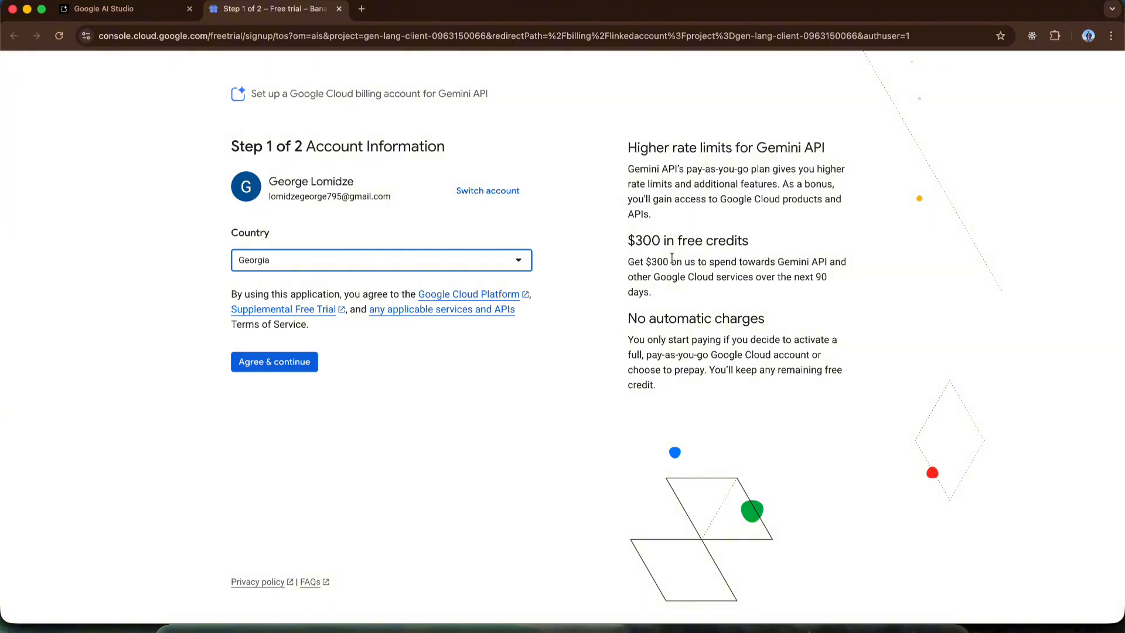
pyautogui.moveTo(347, 283)
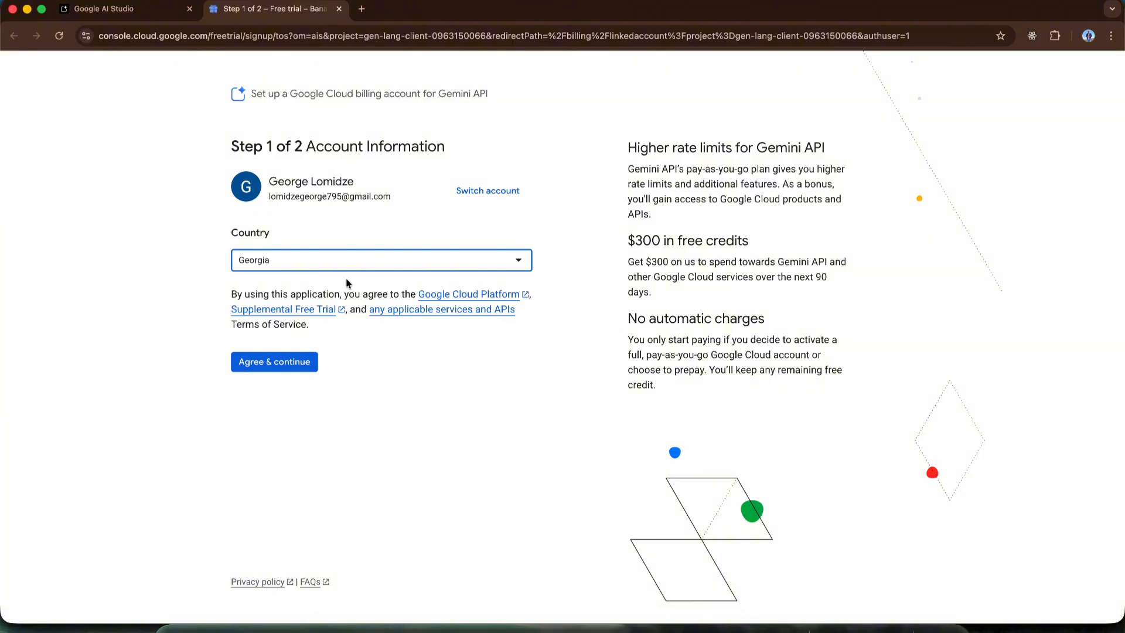
pyautogui.moveTo(353, 348)
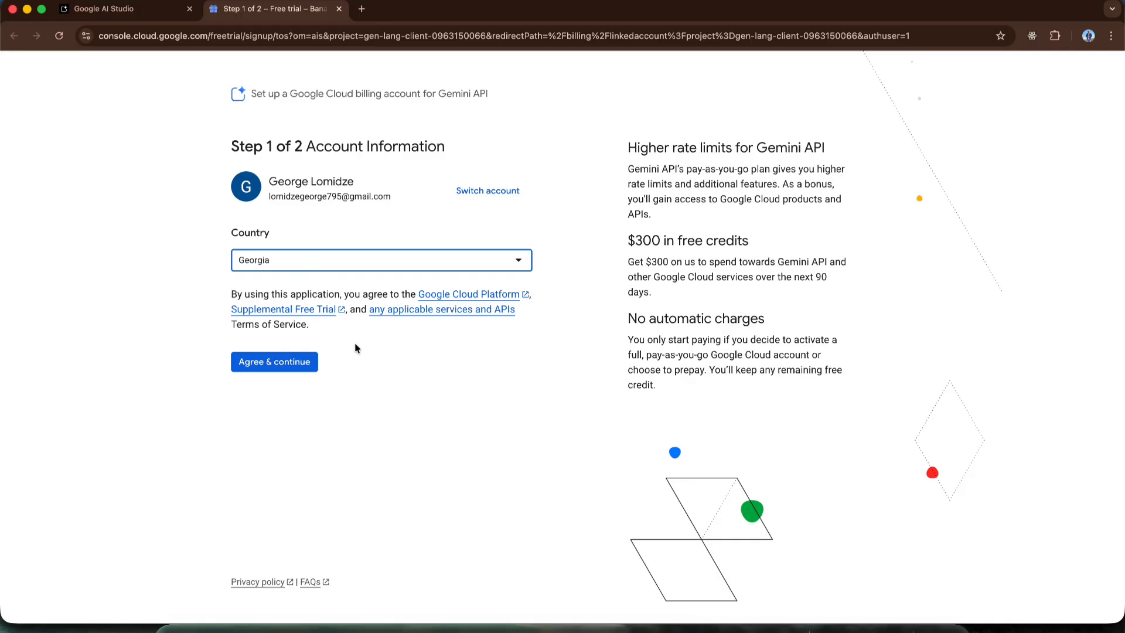
pyautogui.click(273, 361)
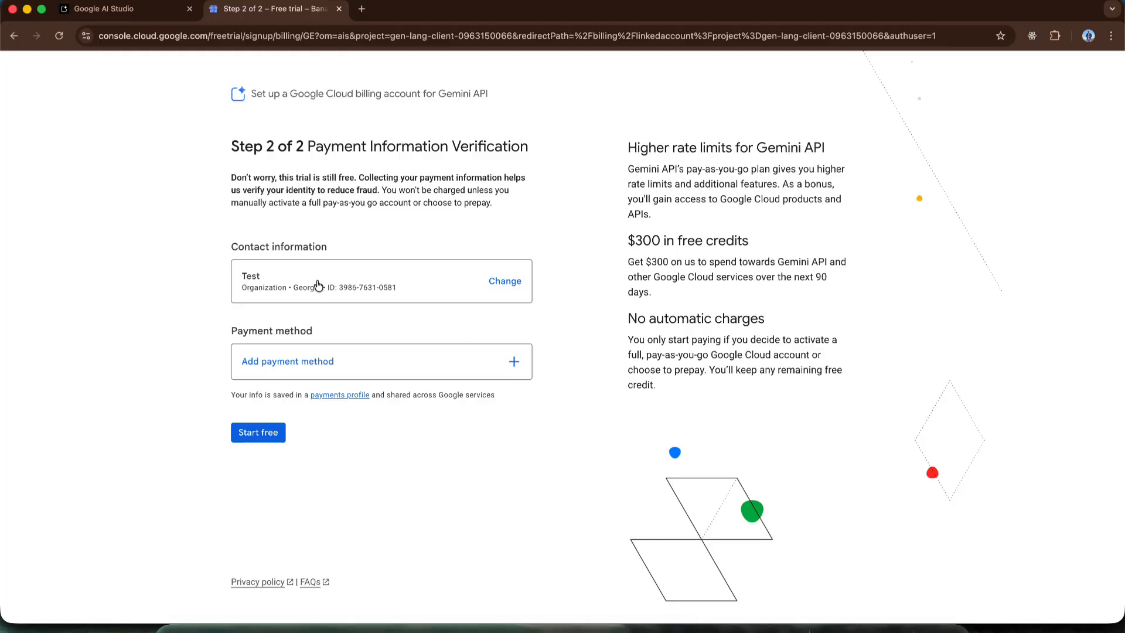
# Review the billing contact profile and abandon the new name-and-address form.
pyautogui.click(504, 280)
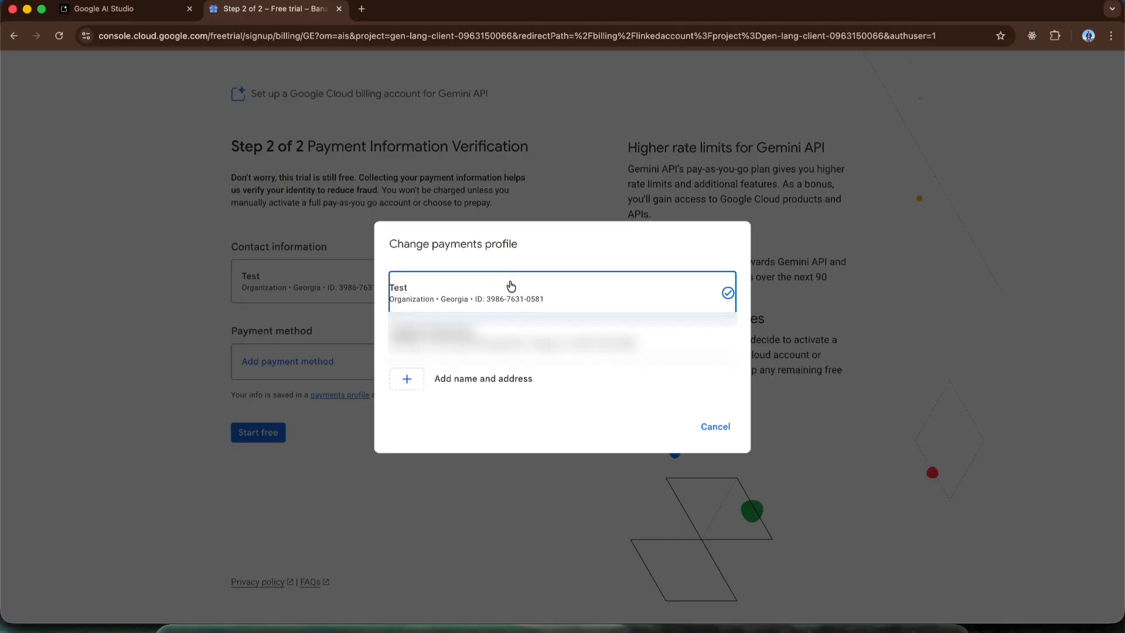
pyautogui.click(482, 379)
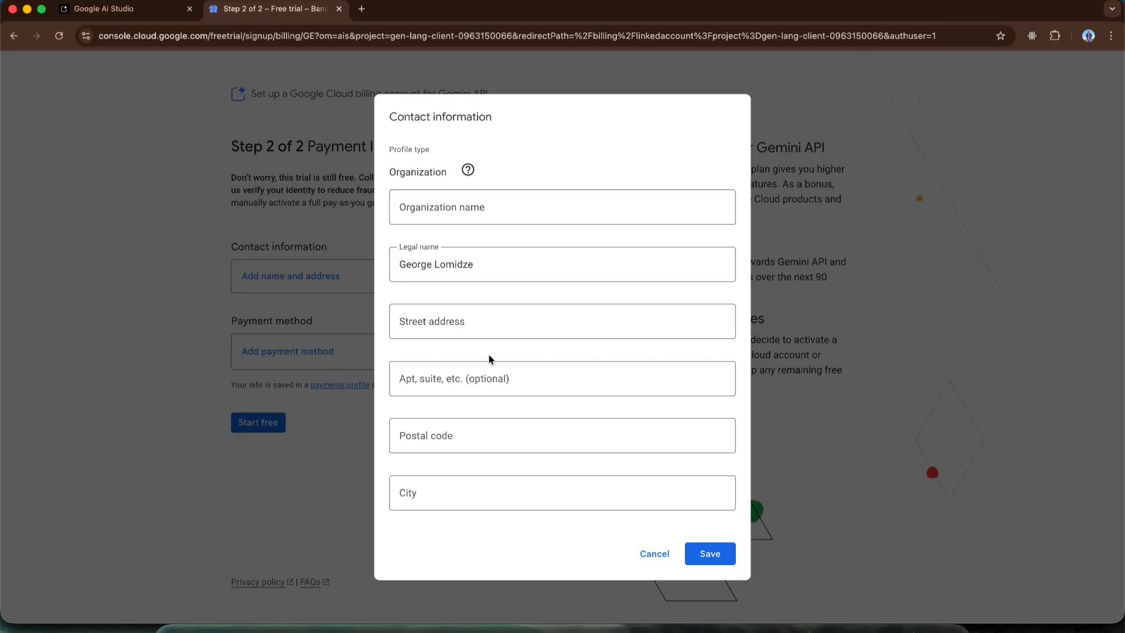
pyautogui.click(709, 553)
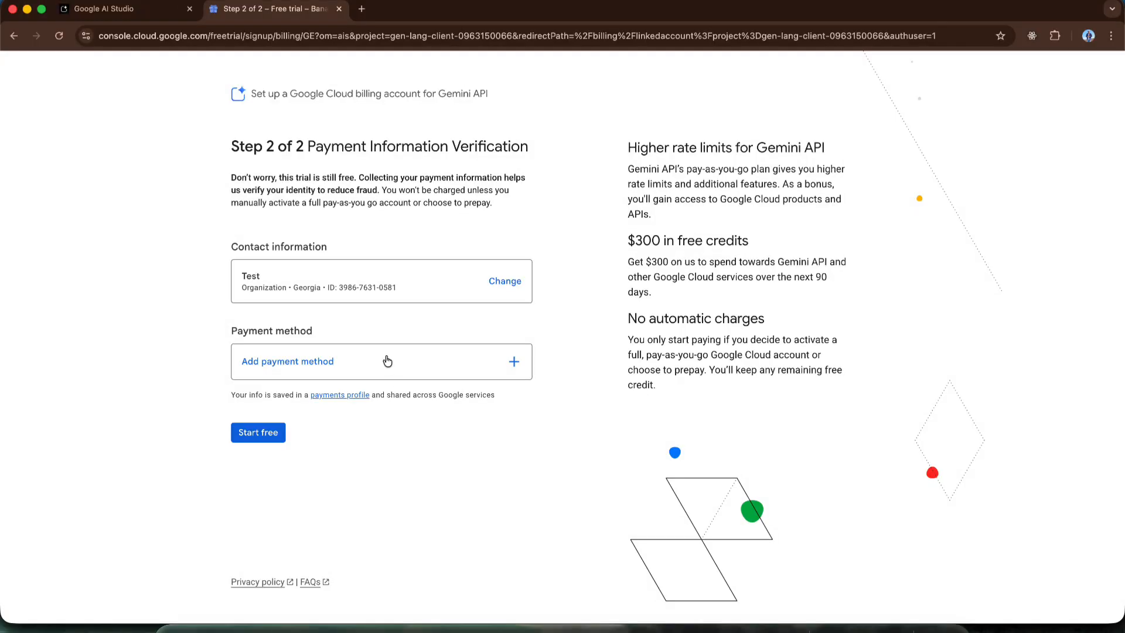
pyautogui.moveTo(347, 372)
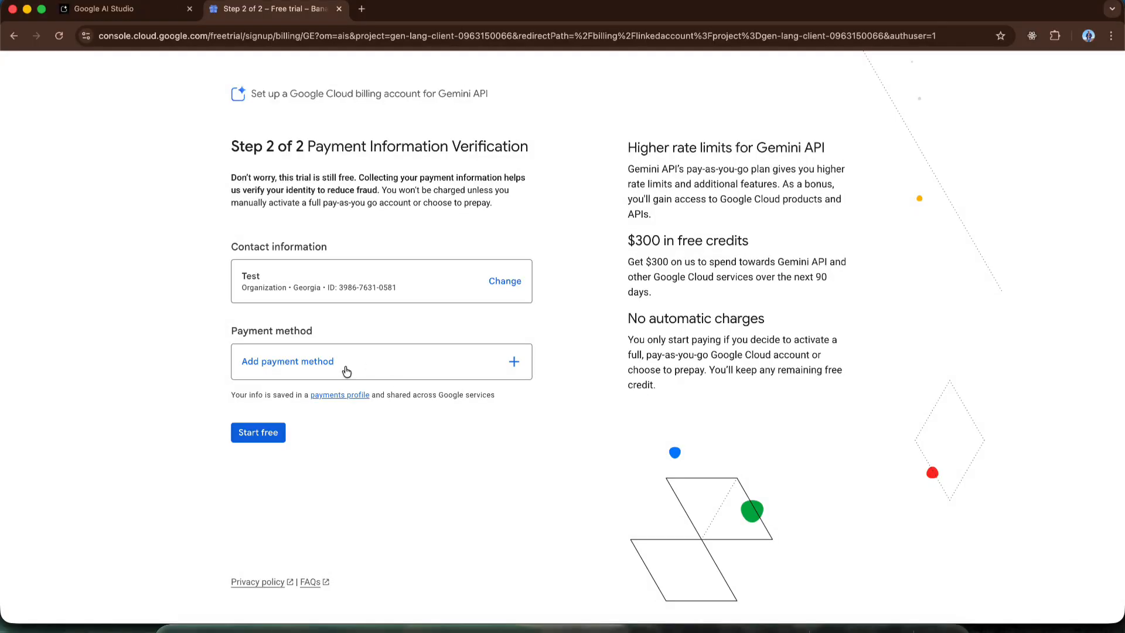
pyautogui.moveTo(366, 429)
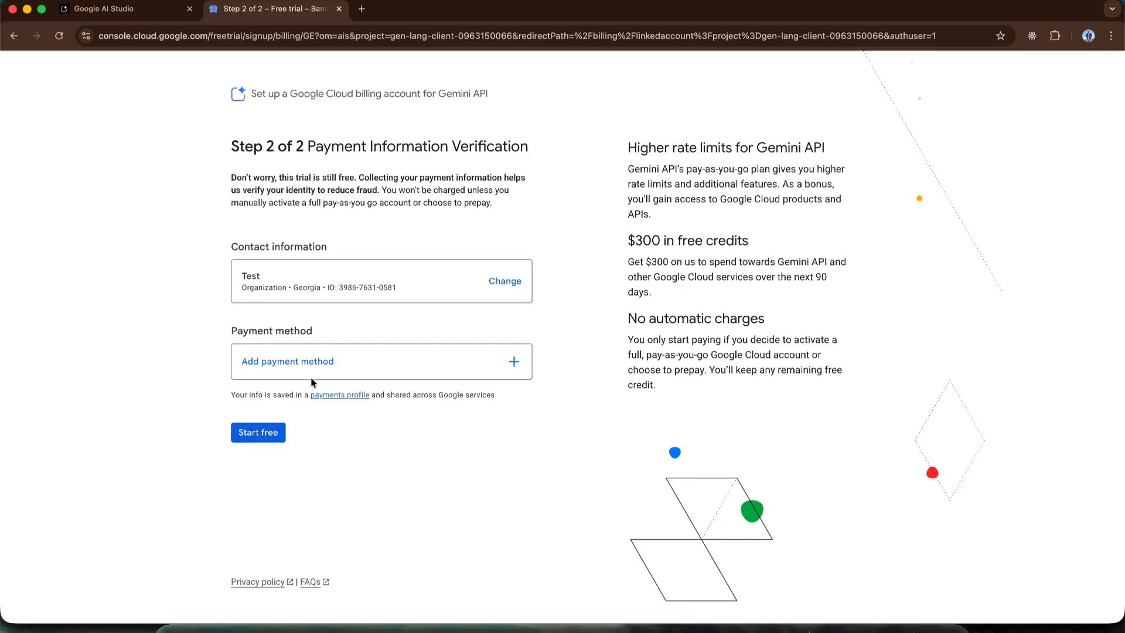
# Add a Visa credit card as payment method and start the Google Cloud free trial.
pyautogui.click(288, 361)
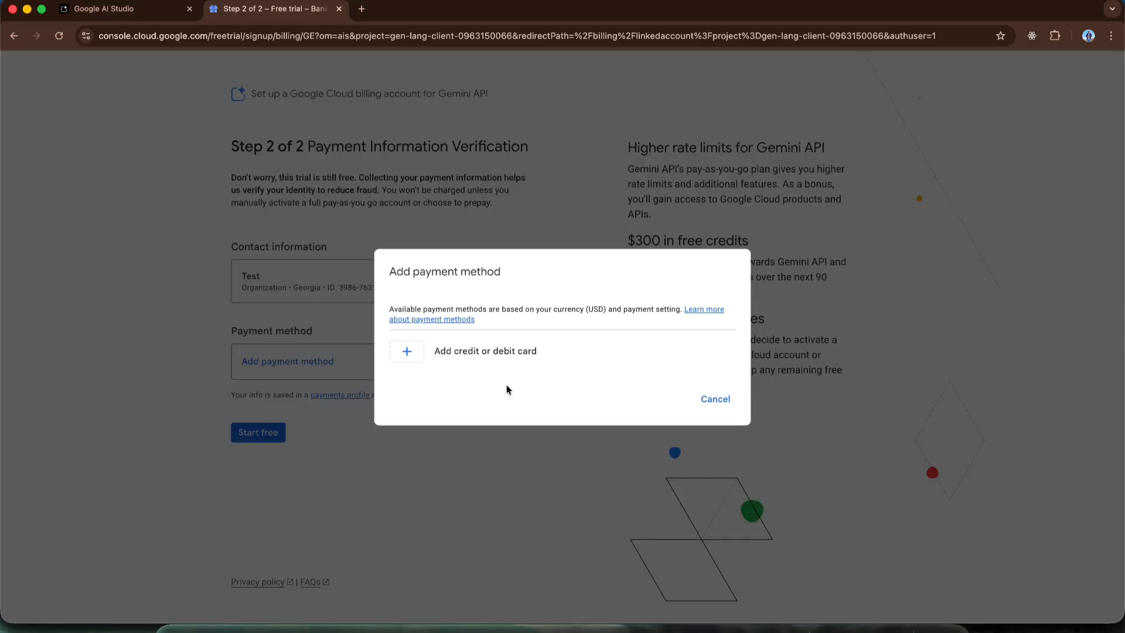
pyautogui.click(485, 350)
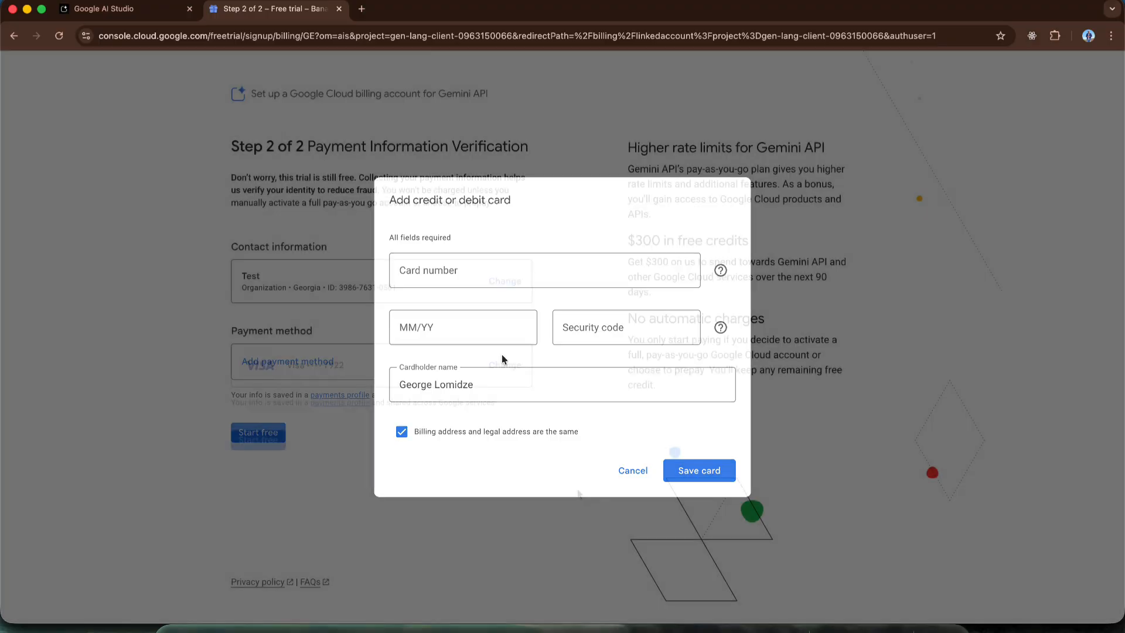
pyautogui.click(698, 470)
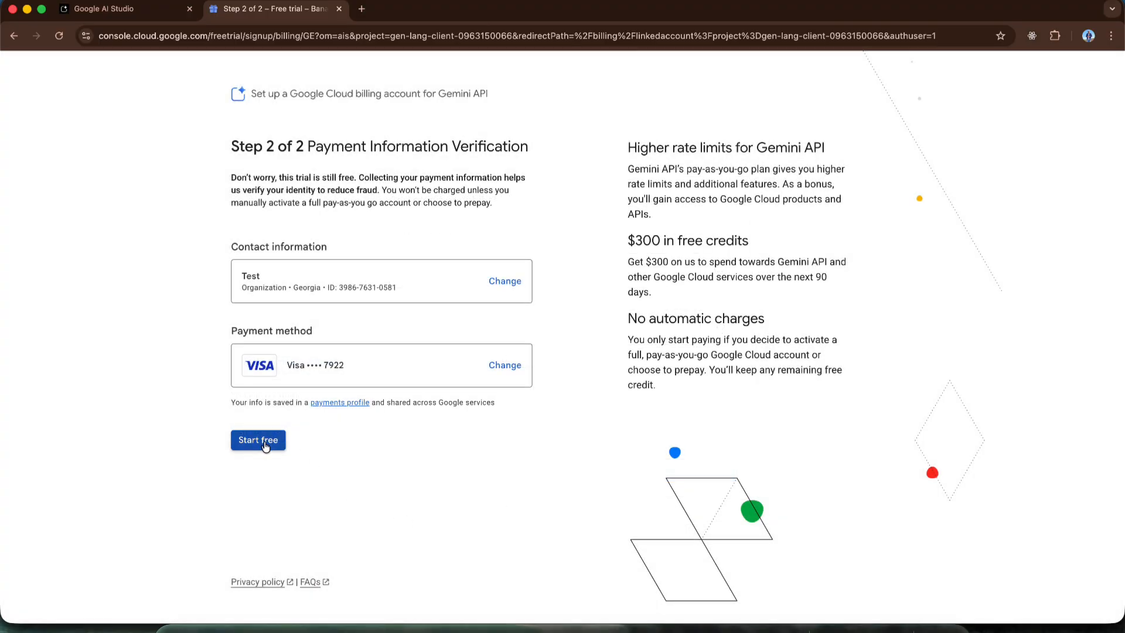
pyautogui.click(258, 440)
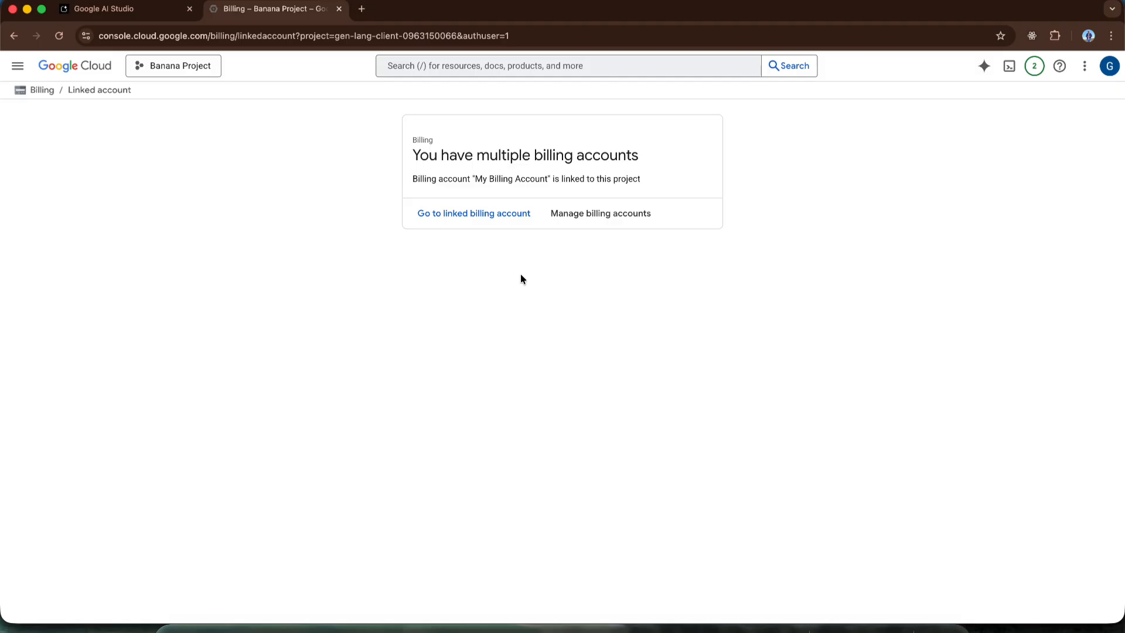
pyautogui.moveTo(512, 284)
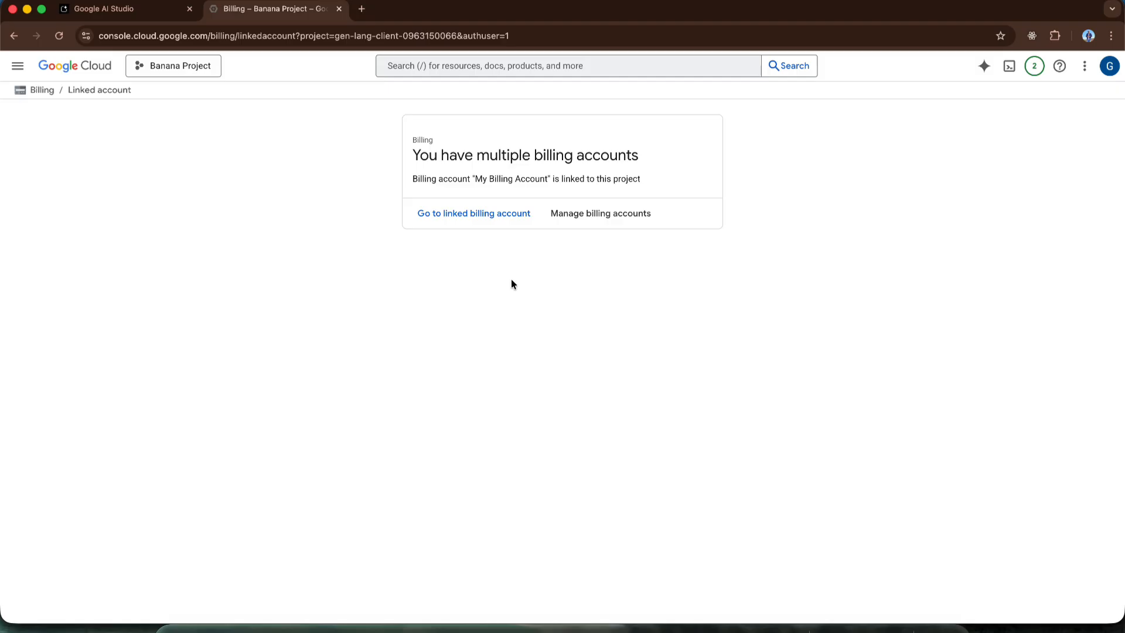
pyautogui.moveTo(200, 78)
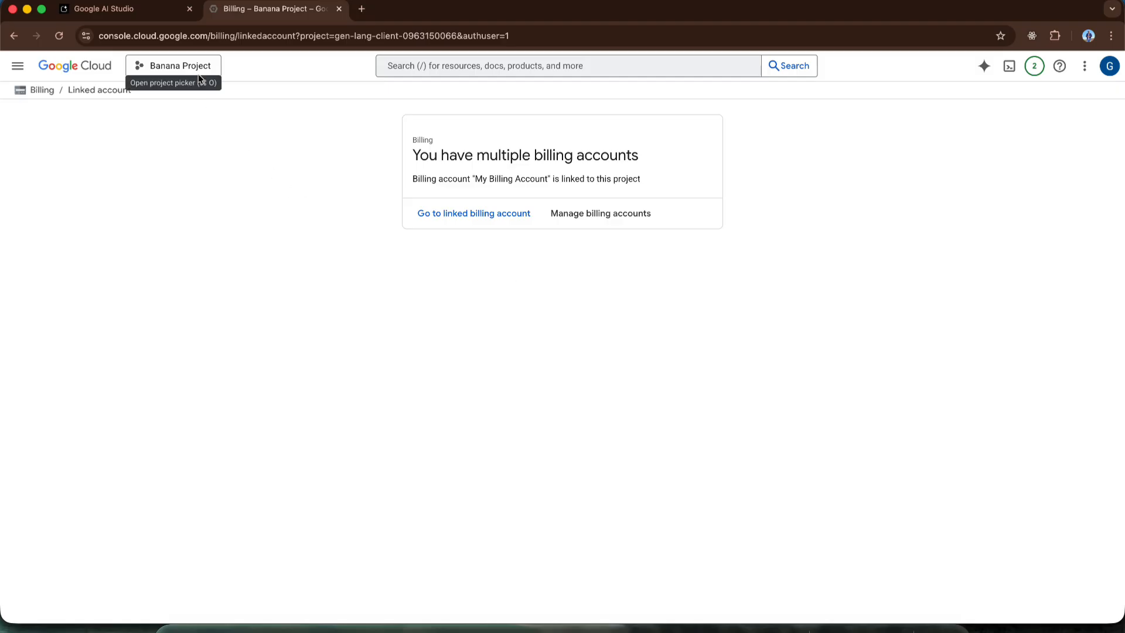
pyautogui.moveTo(475, 272)
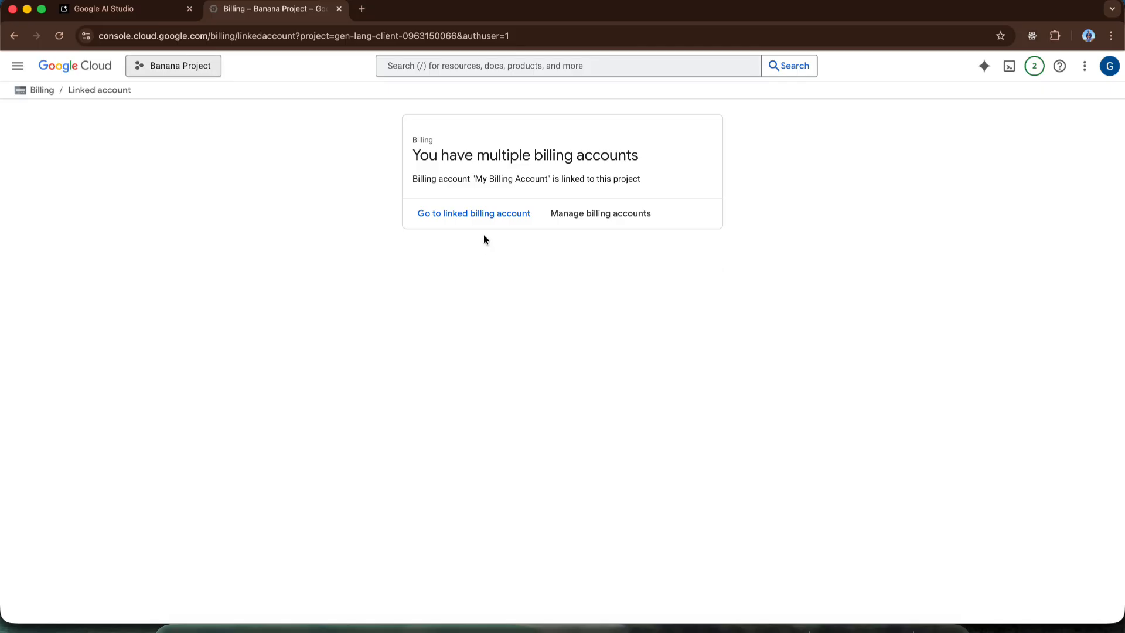
pyautogui.click(473, 213)
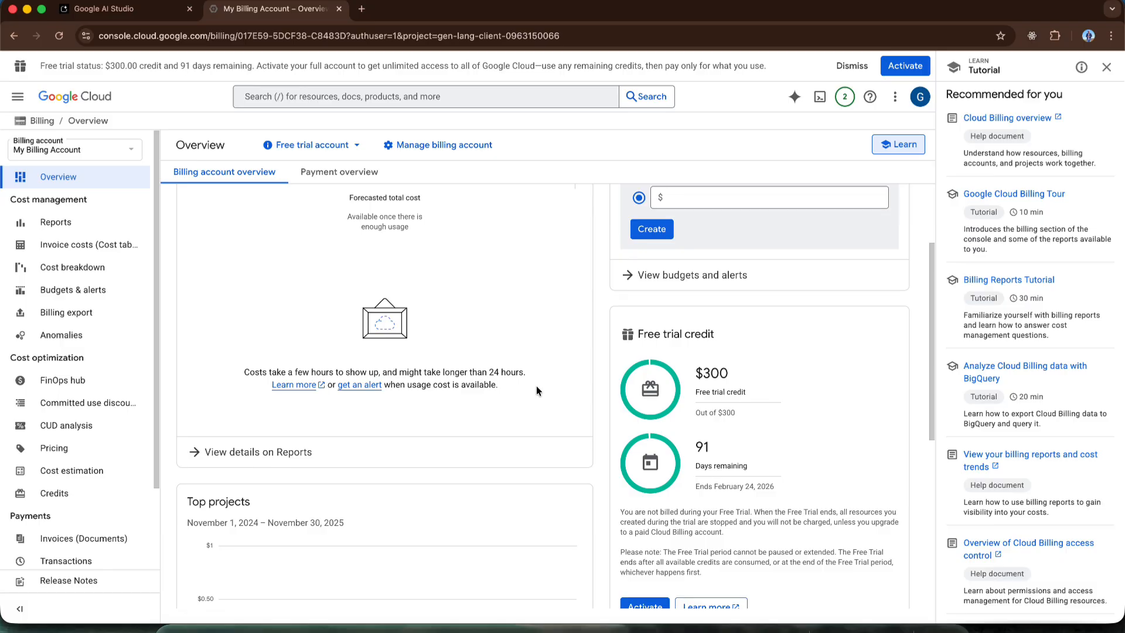
pyautogui.moveTo(718, 385)
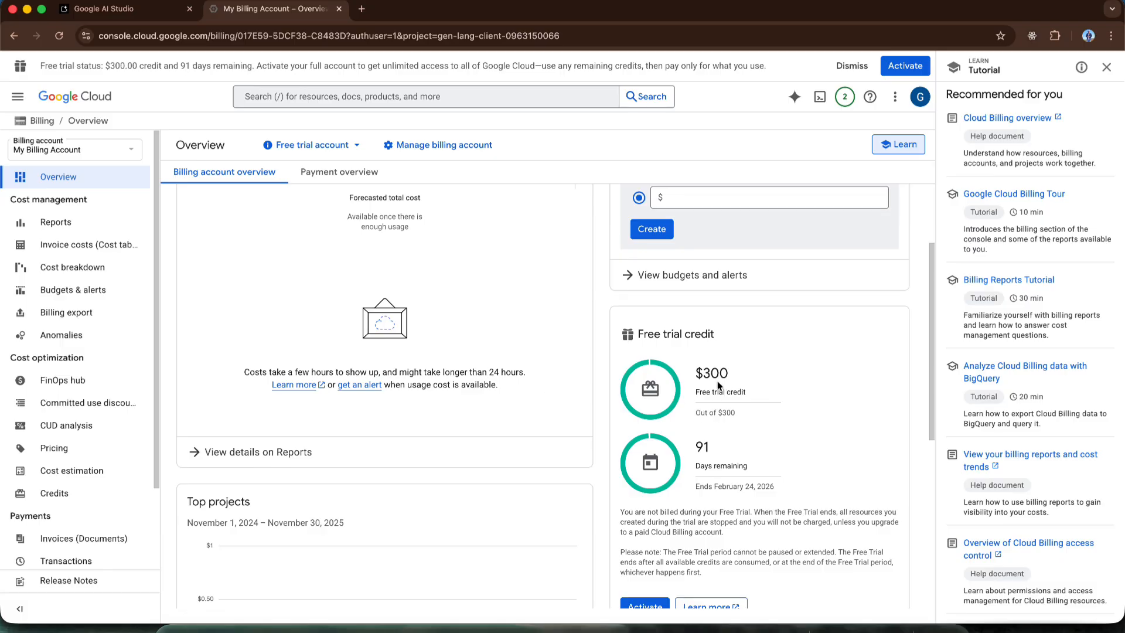
pyautogui.moveTo(721, 445)
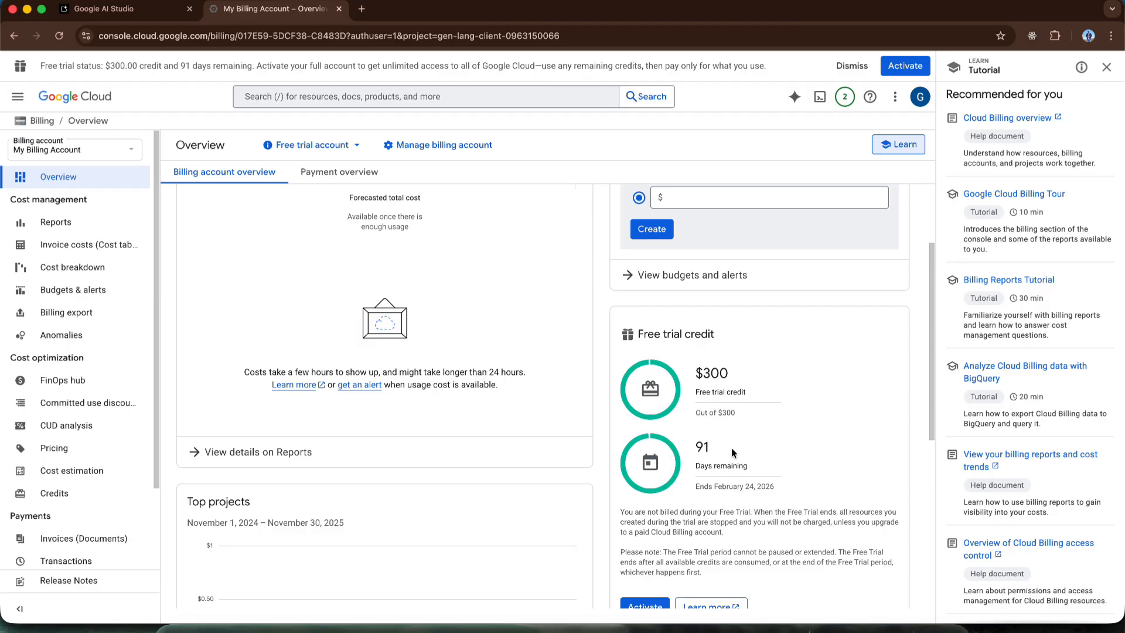
pyautogui.moveTo(732, 466)
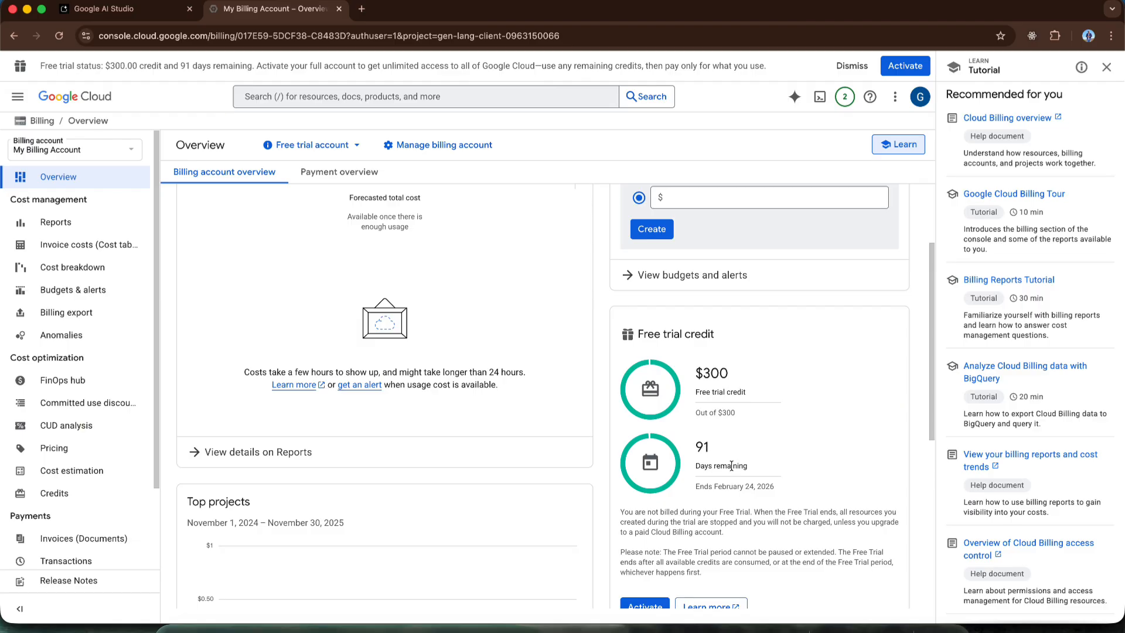
pyautogui.moveTo(755, 456)
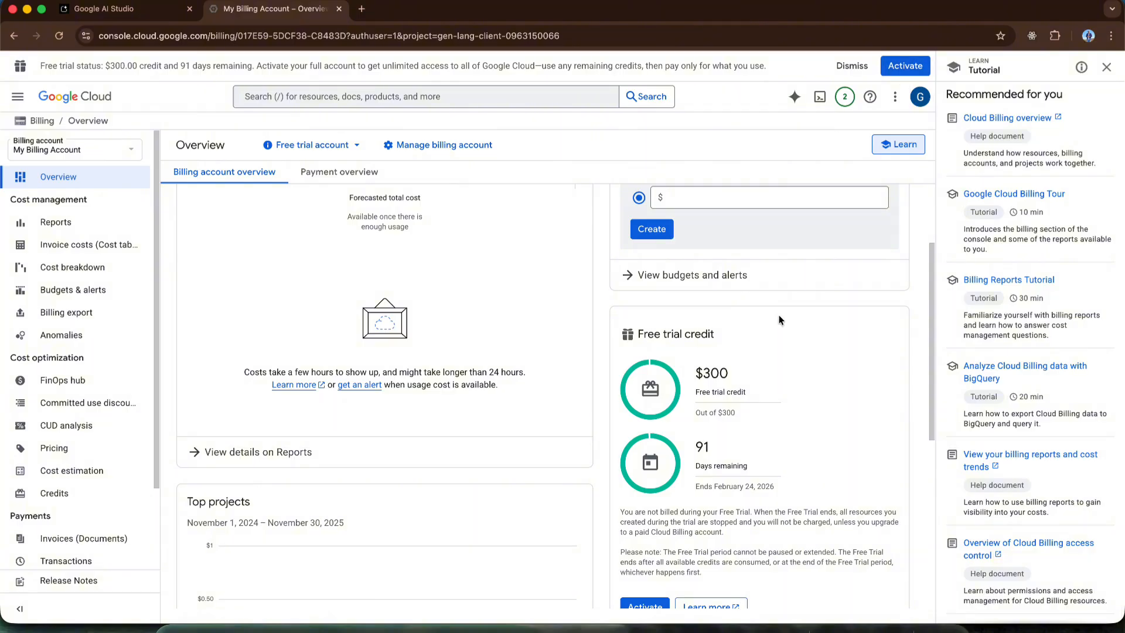
# Review the free-trial billing overview ($0.00 cost, $300 credit) and return to AI Studio.
pyautogui.scroll(-3)
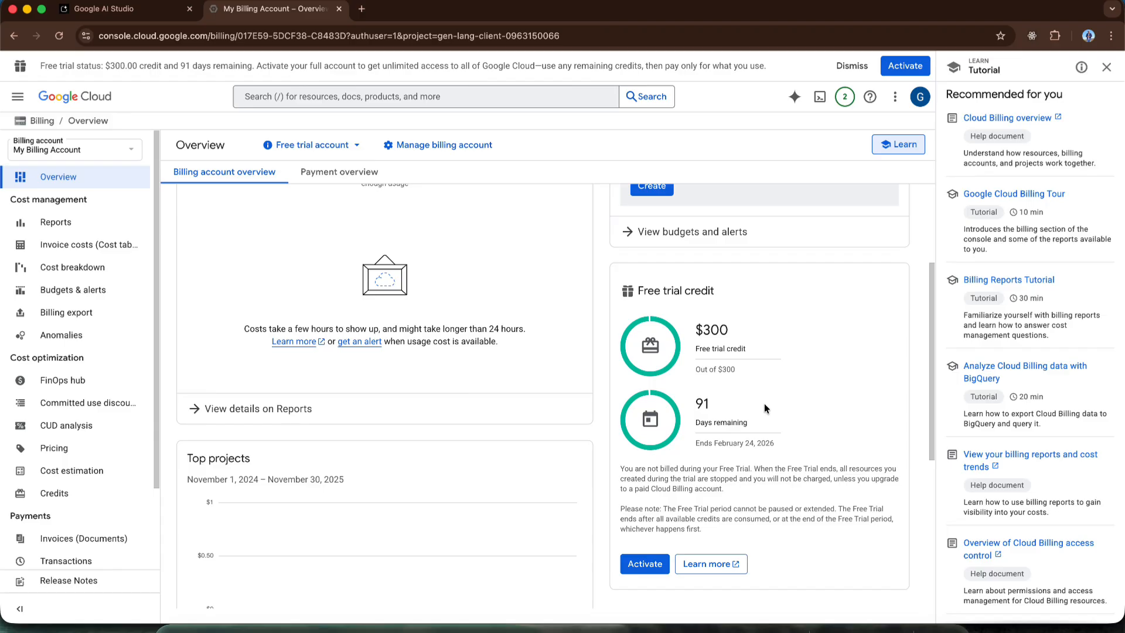
pyautogui.moveTo(602, 458)
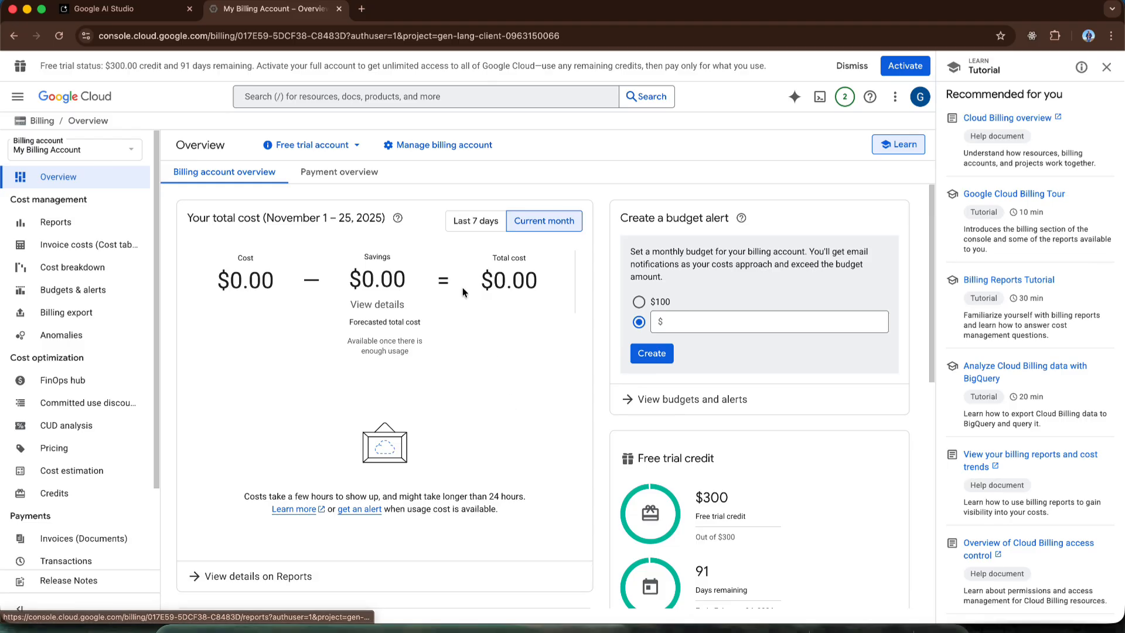
pyautogui.moveTo(116, 89)
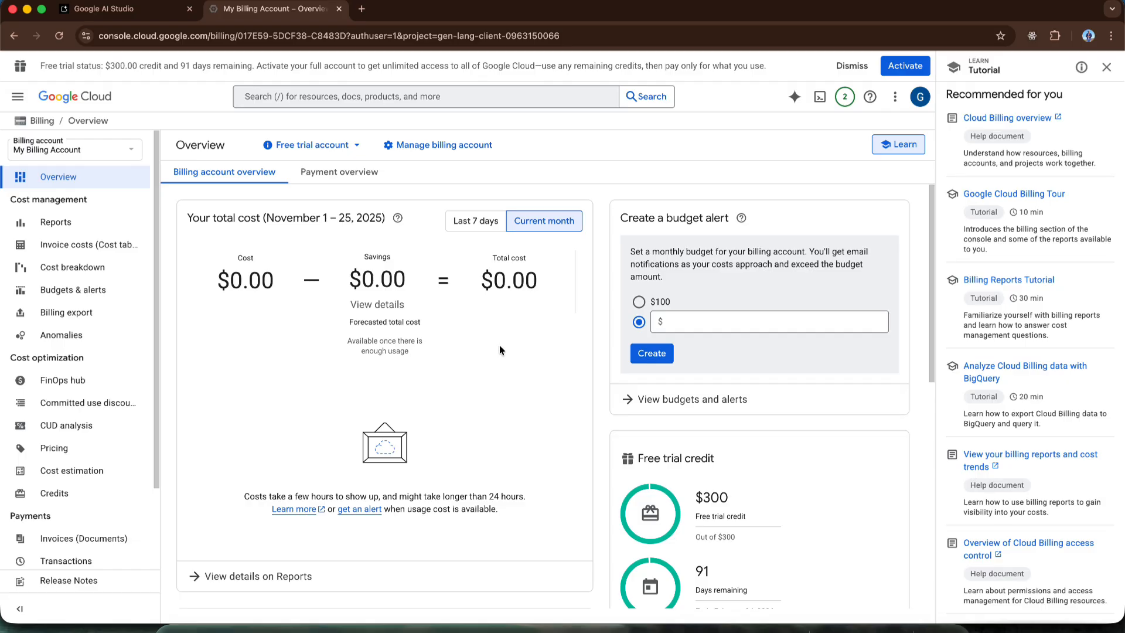
pyautogui.moveTo(497, 349)
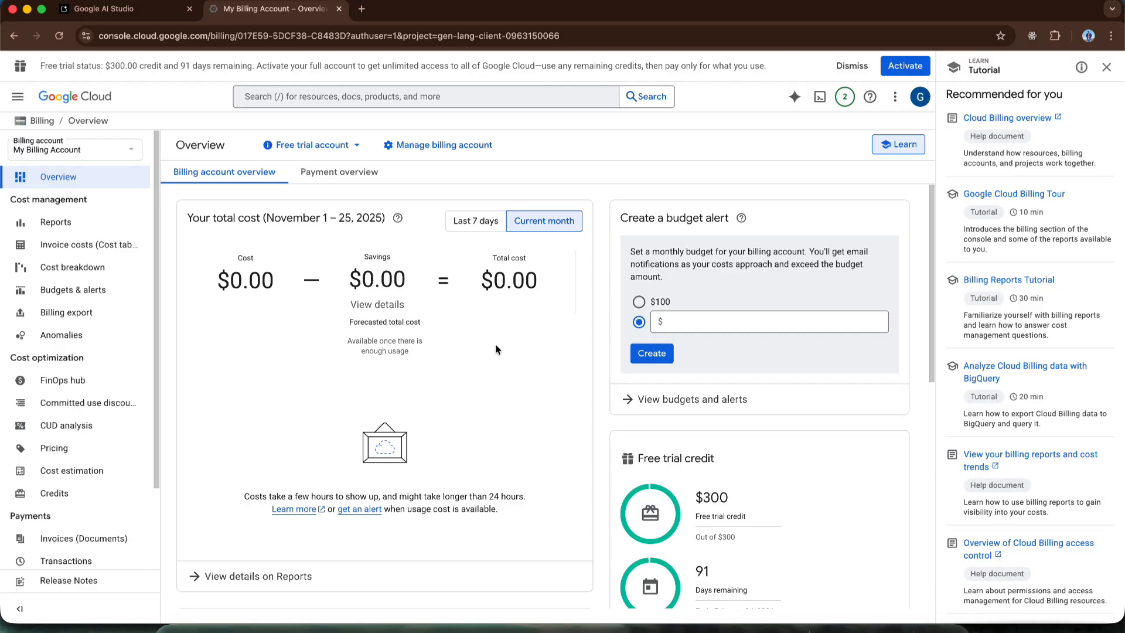
pyautogui.click(108, 8)
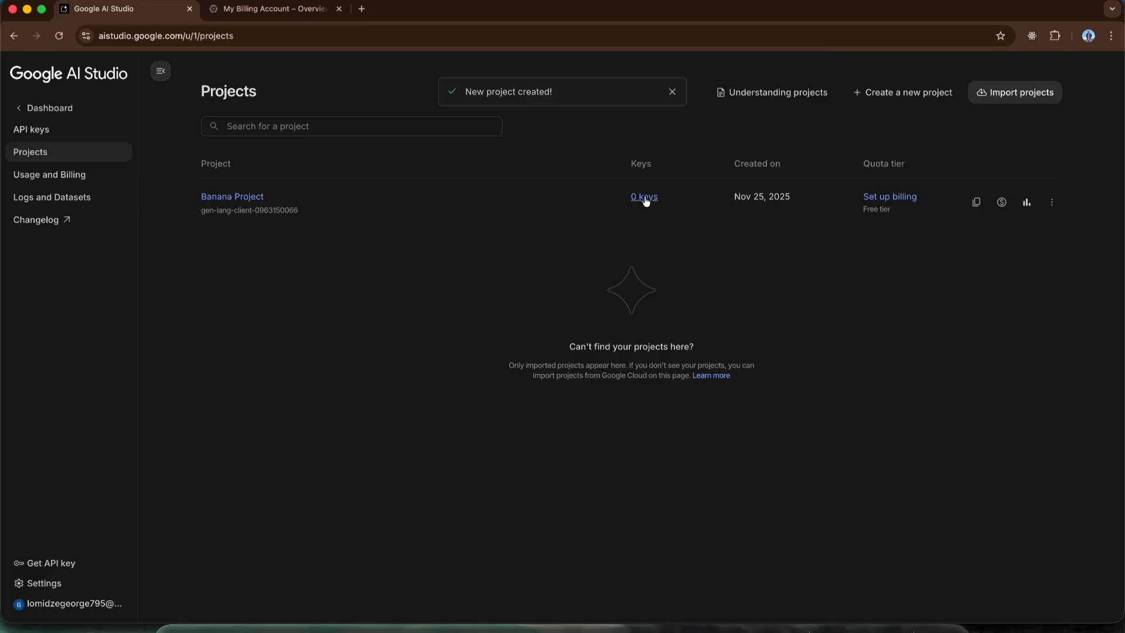
# Create an API key named Banana Project API attached to Banana Project.
pyautogui.click(643, 197)
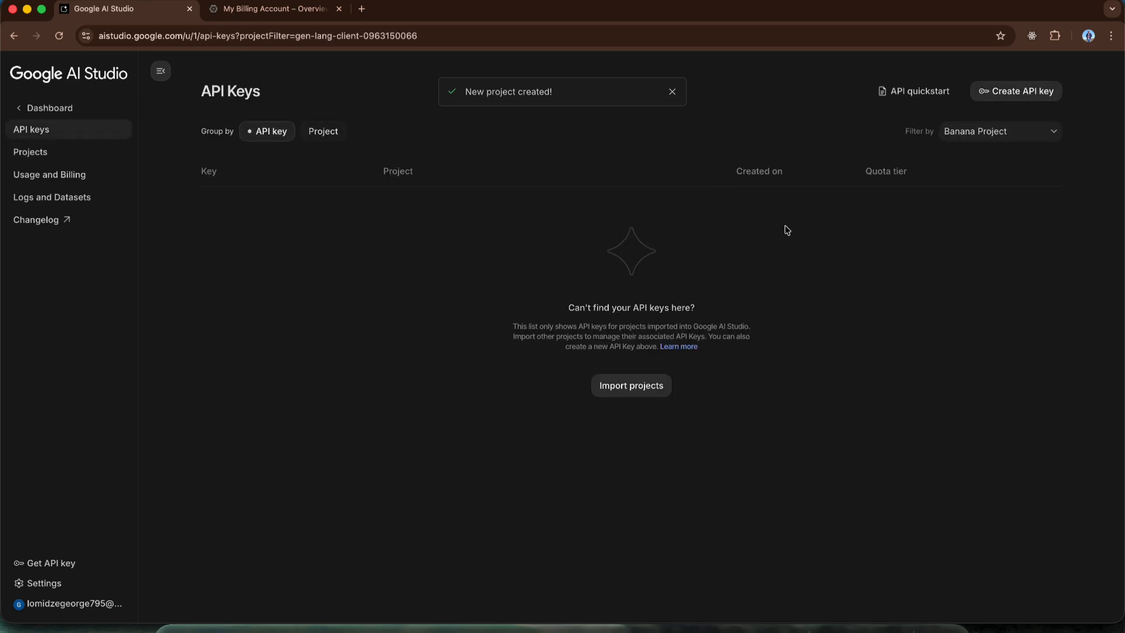
pyautogui.click(1015, 91)
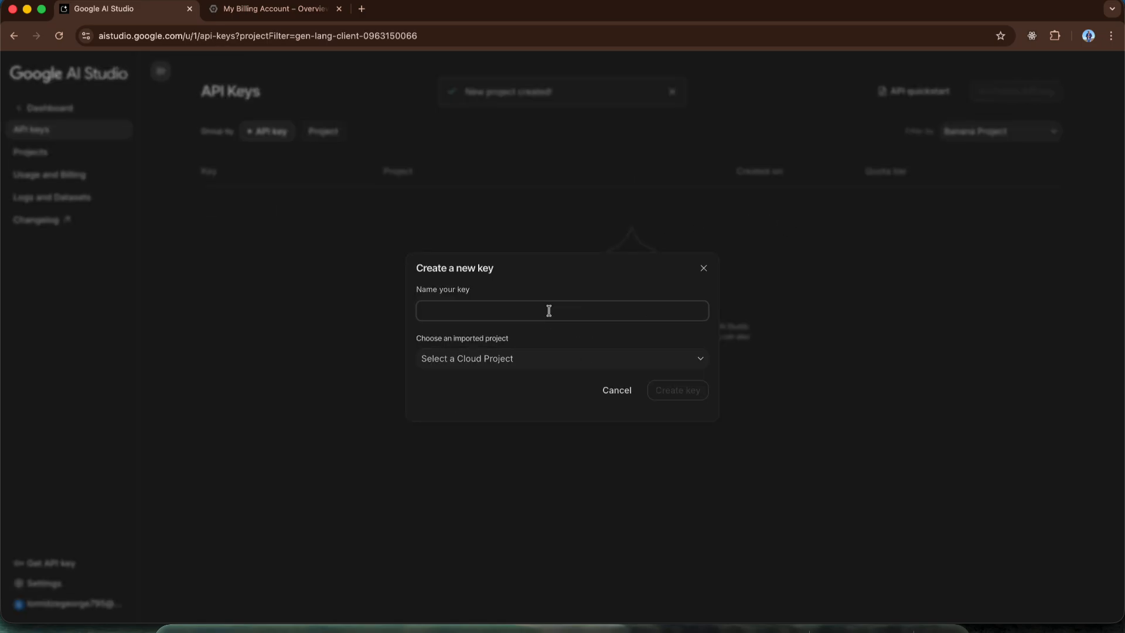
pyautogui.write('Banana Project AP')
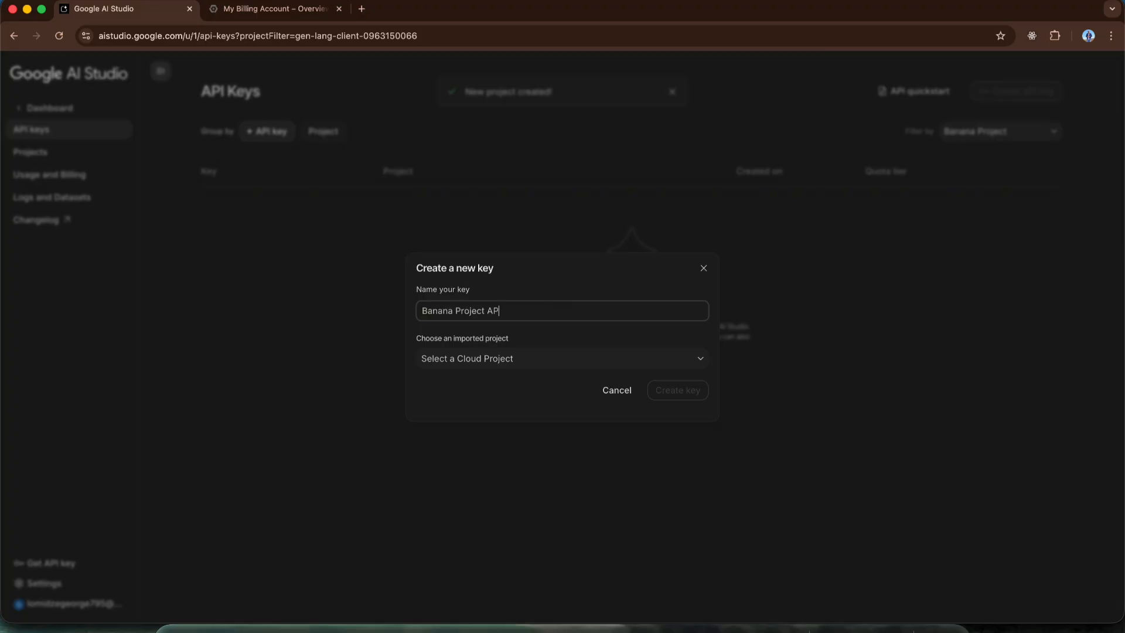
pyautogui.click(561, 358)
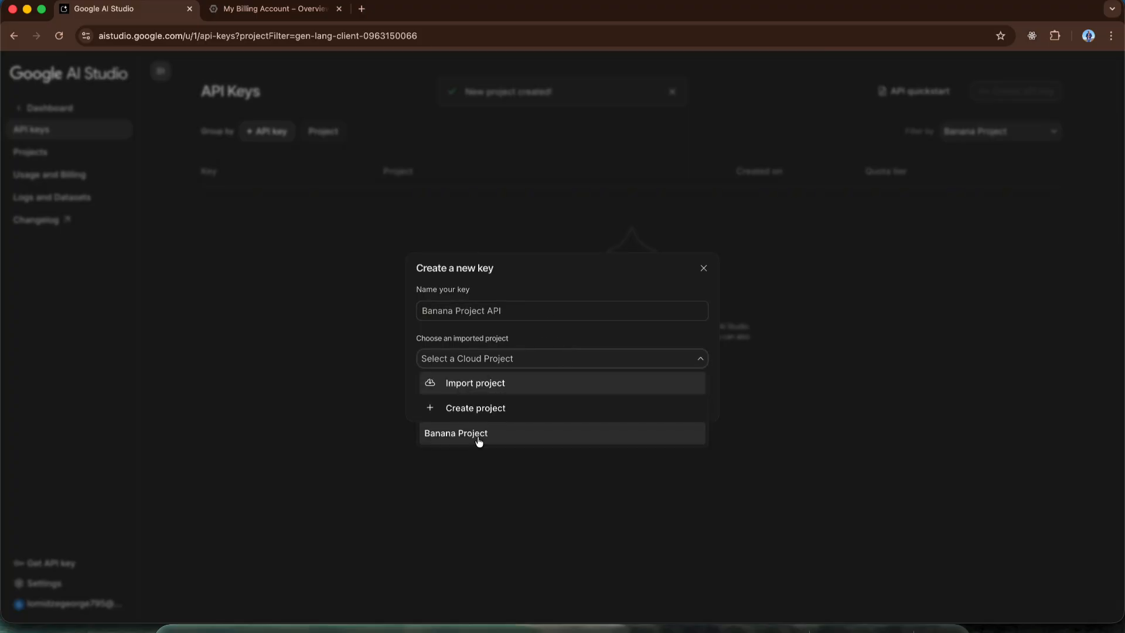
pyautogui.click(456, 433)
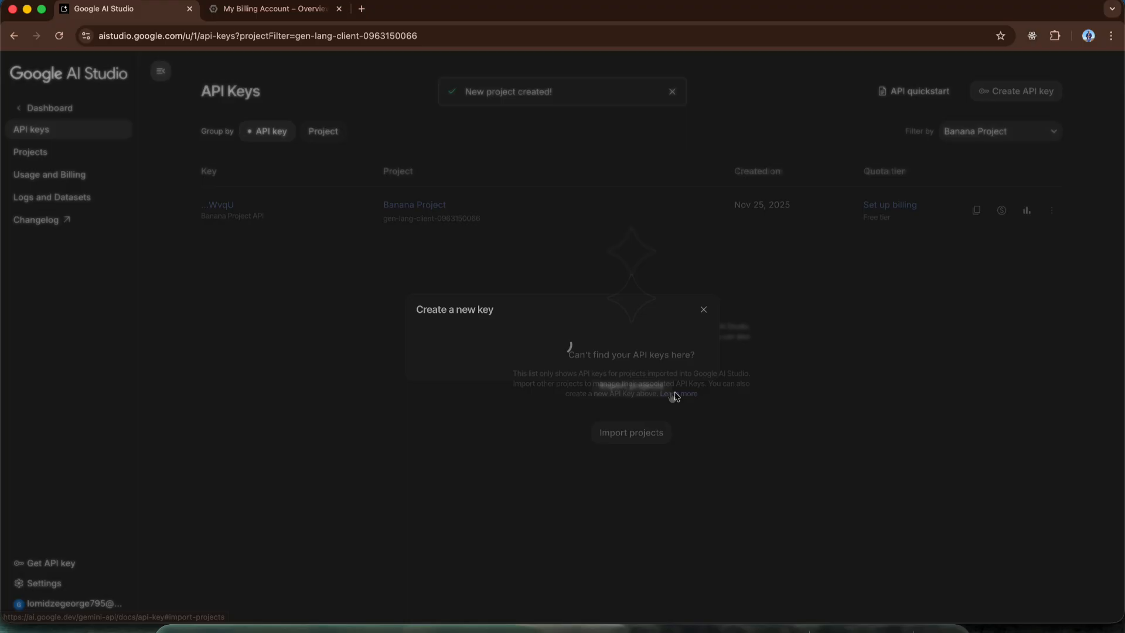
pyautogui.click(702, 309)
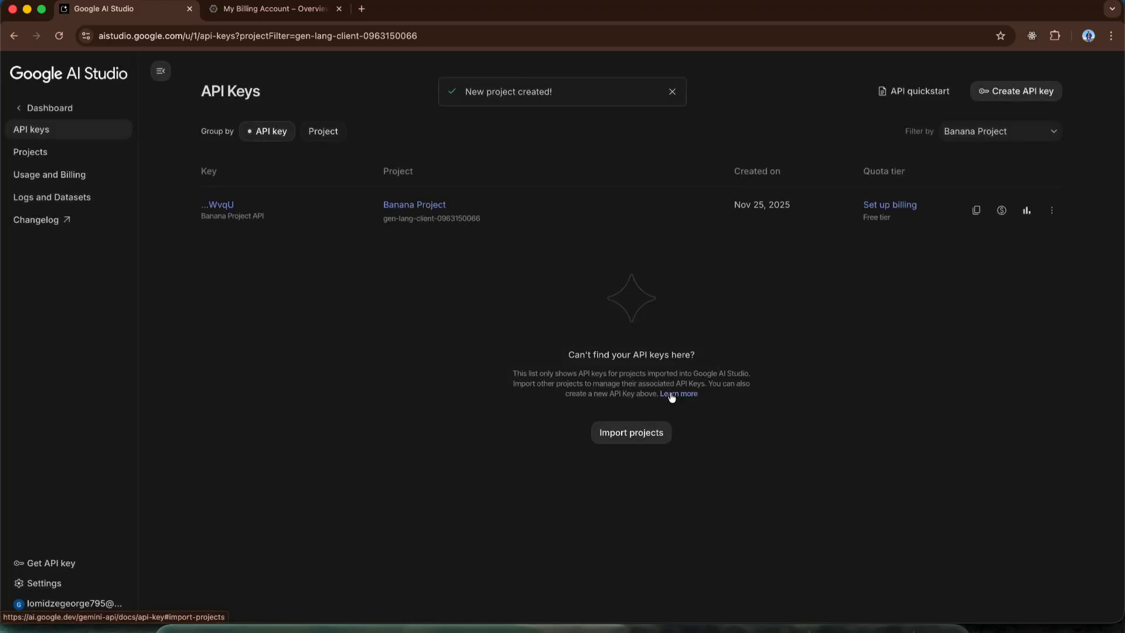
pyautogui.moveTo(494, 296)
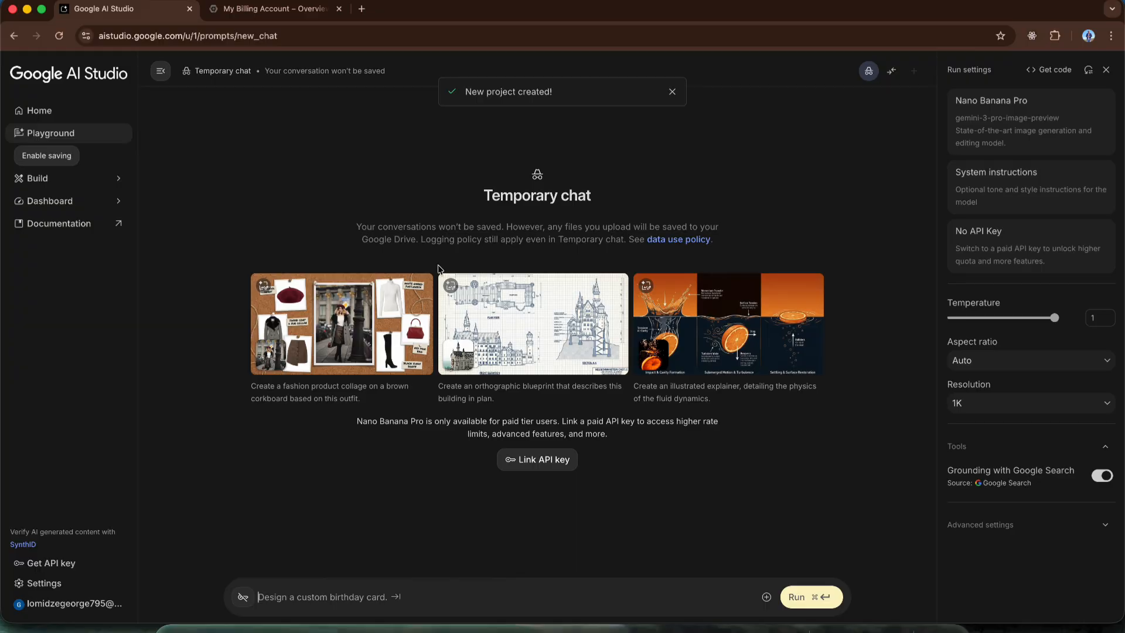
# Link the paid Banana Project API key to the Nano Banana Pro playground session.
pyautogui.click(536, 459)
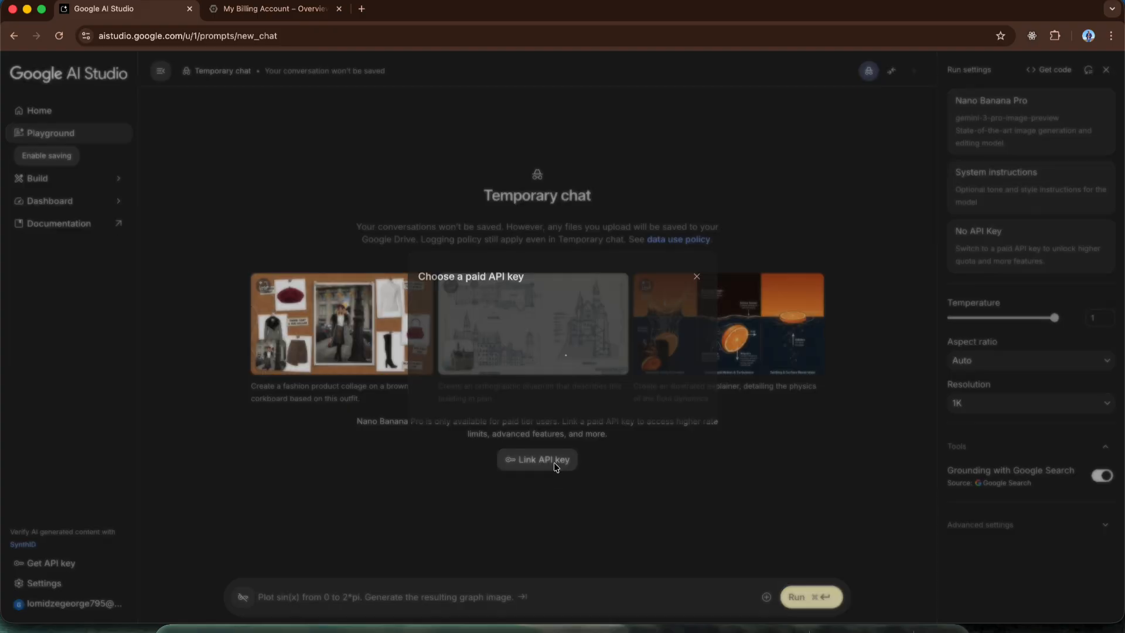
pyautogui.click(536, 459)
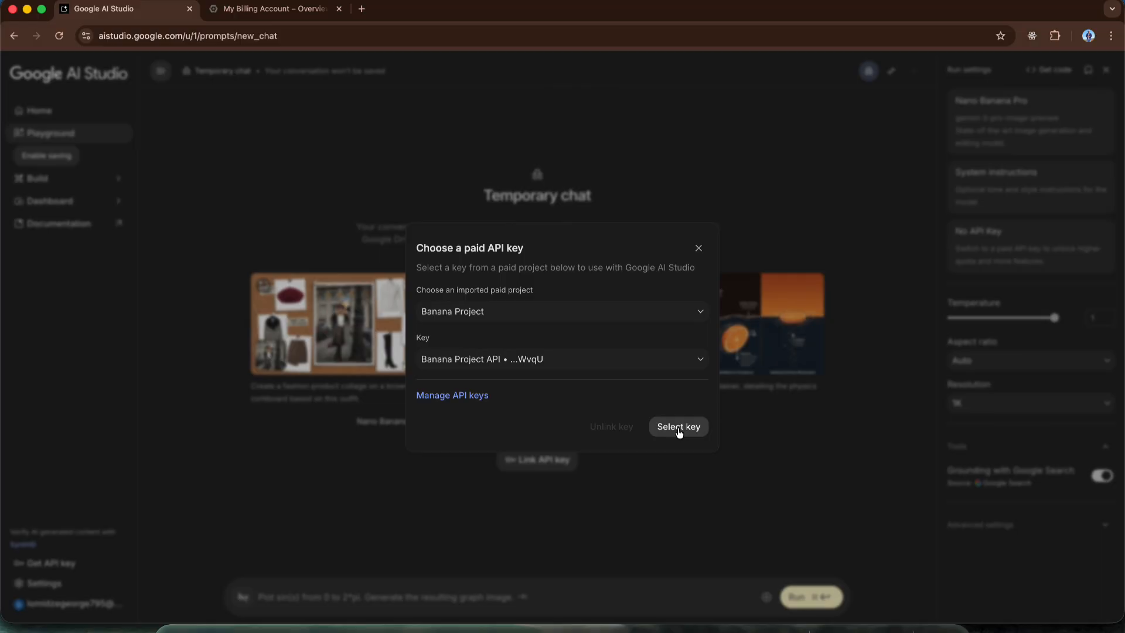
pyautogui.click(677, 426)
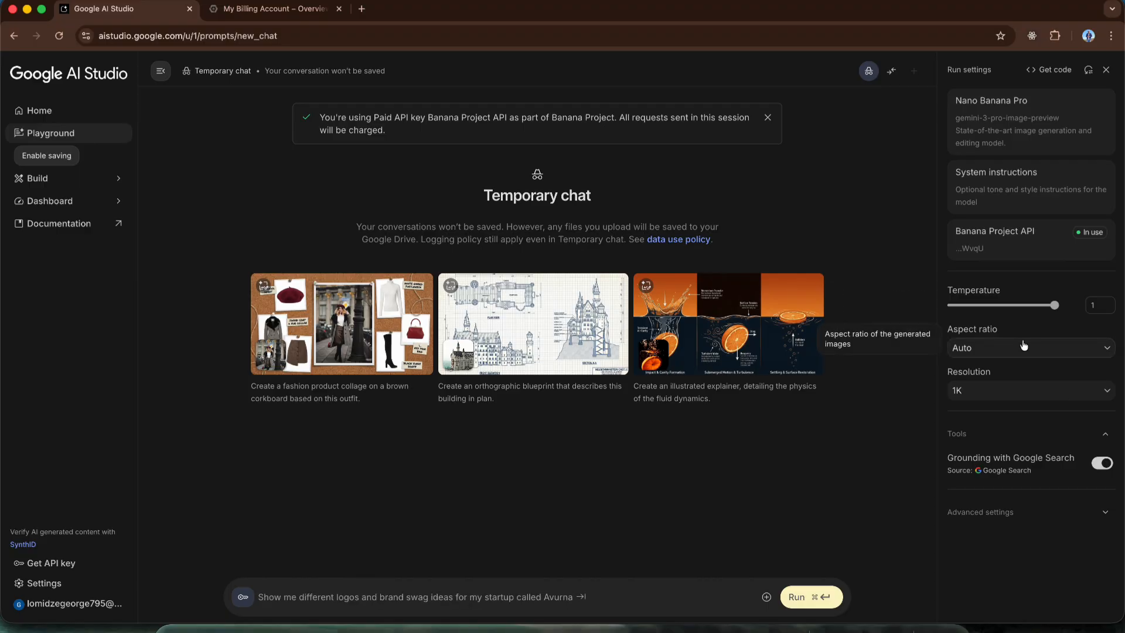
pyautogui.click(1030, 347)
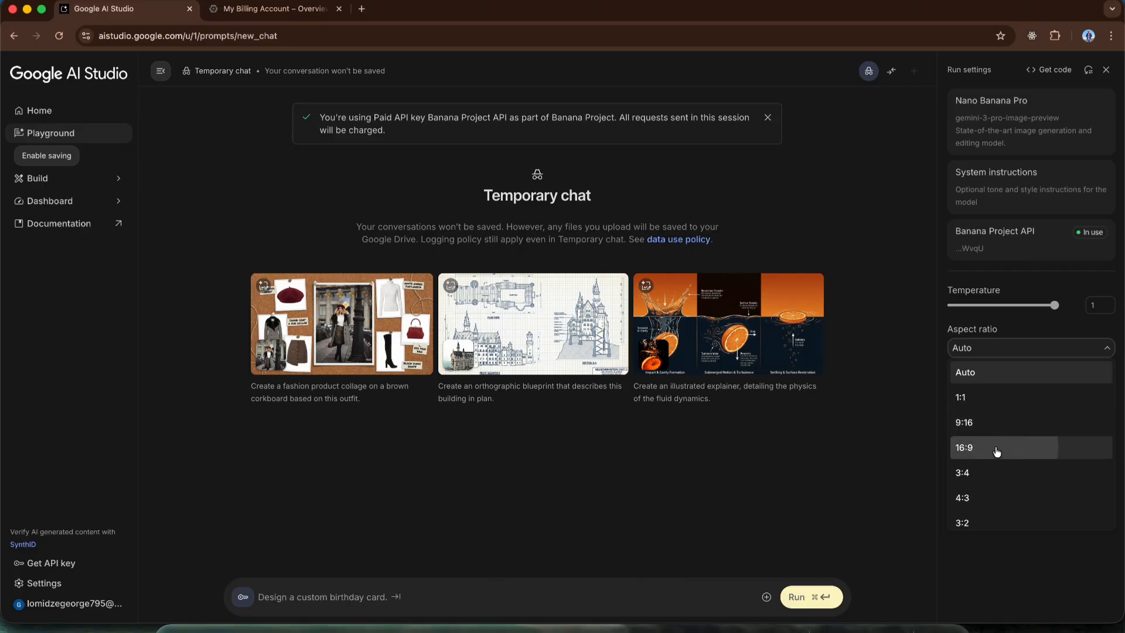
# Generate a 16:9, 4K Nano Banana Pro image of a cat walking in Tbilisi.
pyautogui.click(963, 446)
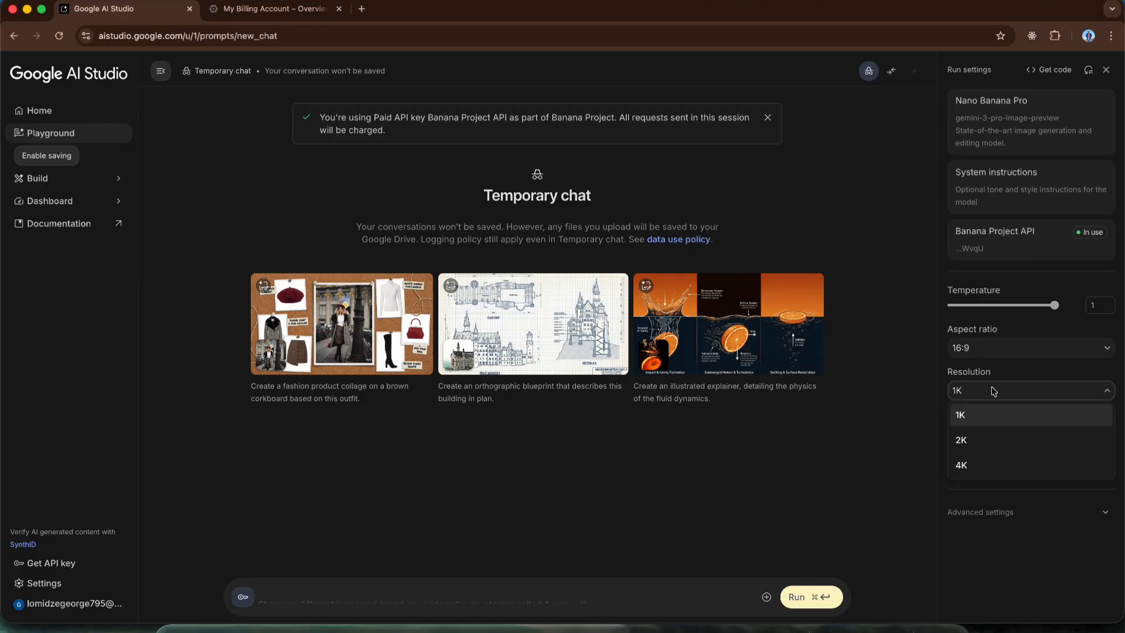
pyautogui.write('Show me different logos and brand swag ideas for my startup called Avurna')
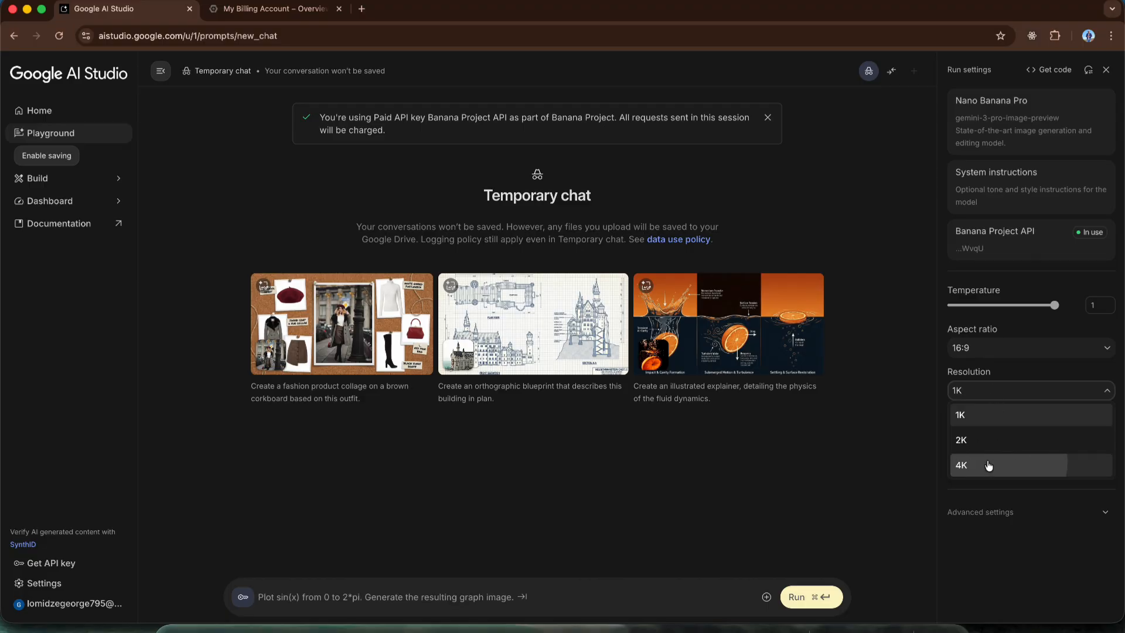
pyautogui.click(960, 465)
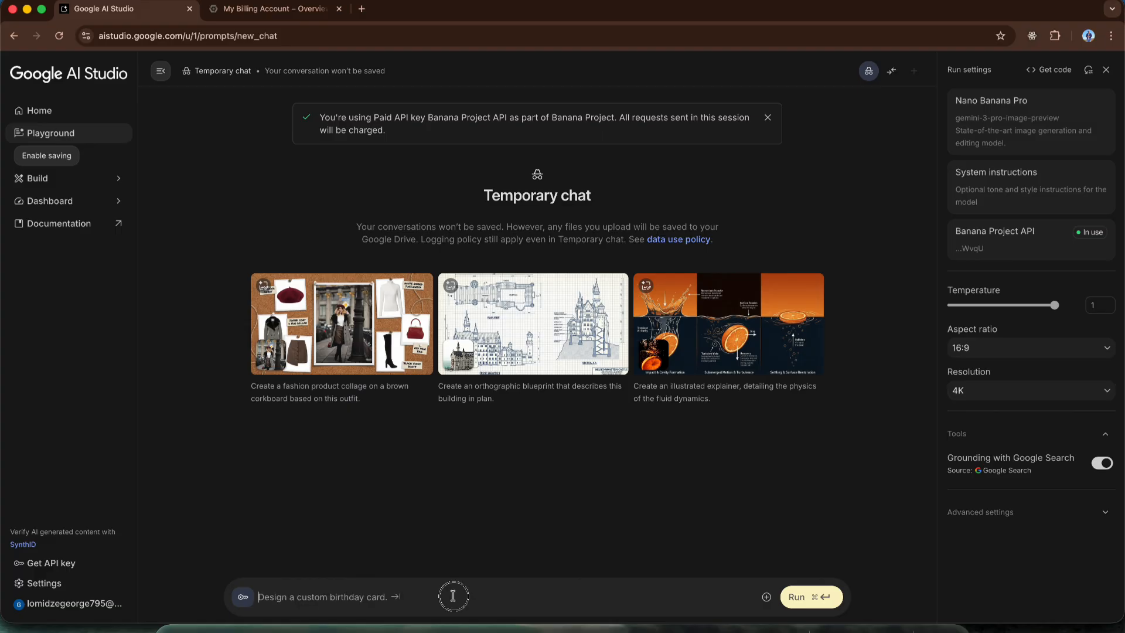
pyautogui.write('Create')
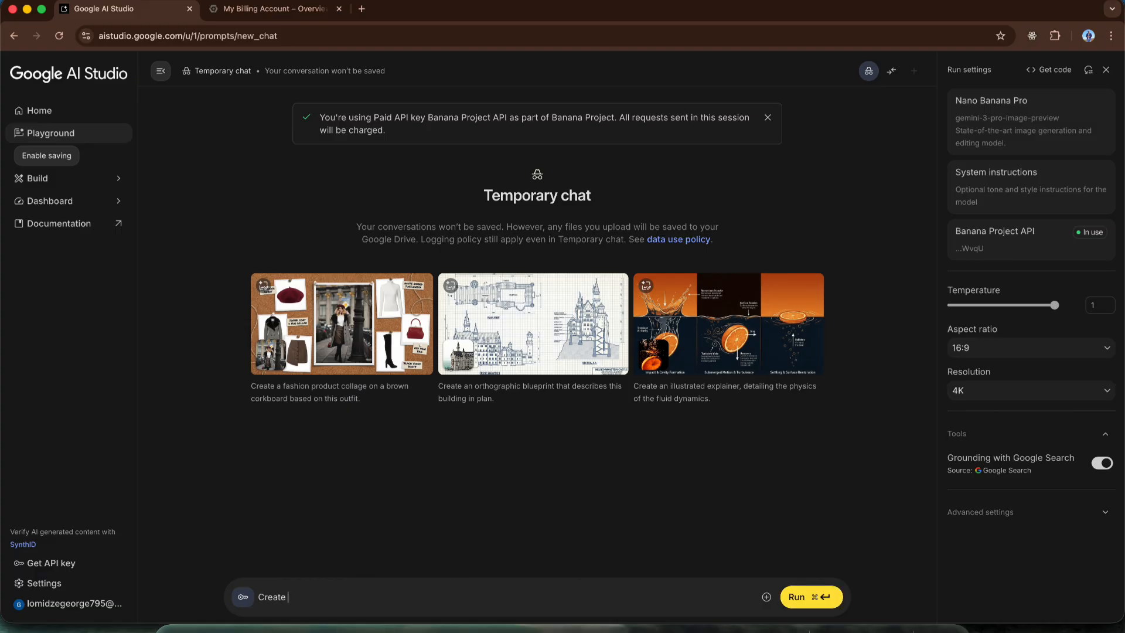
pyautogui.write('an image of cat walking in Tb')
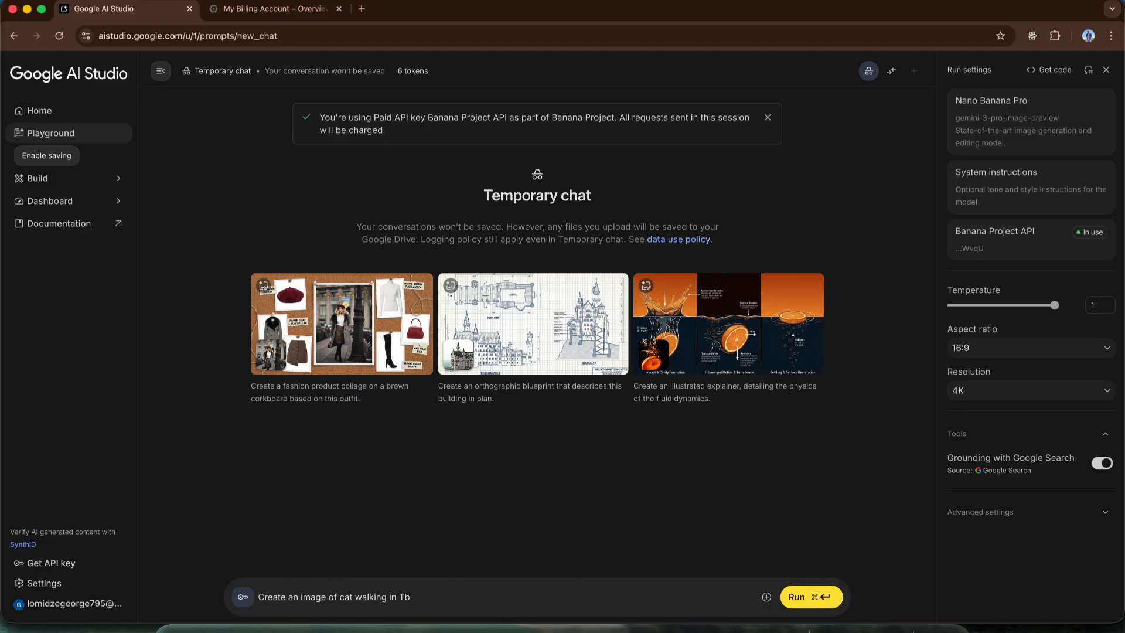
pyautogui.click(811, 596)
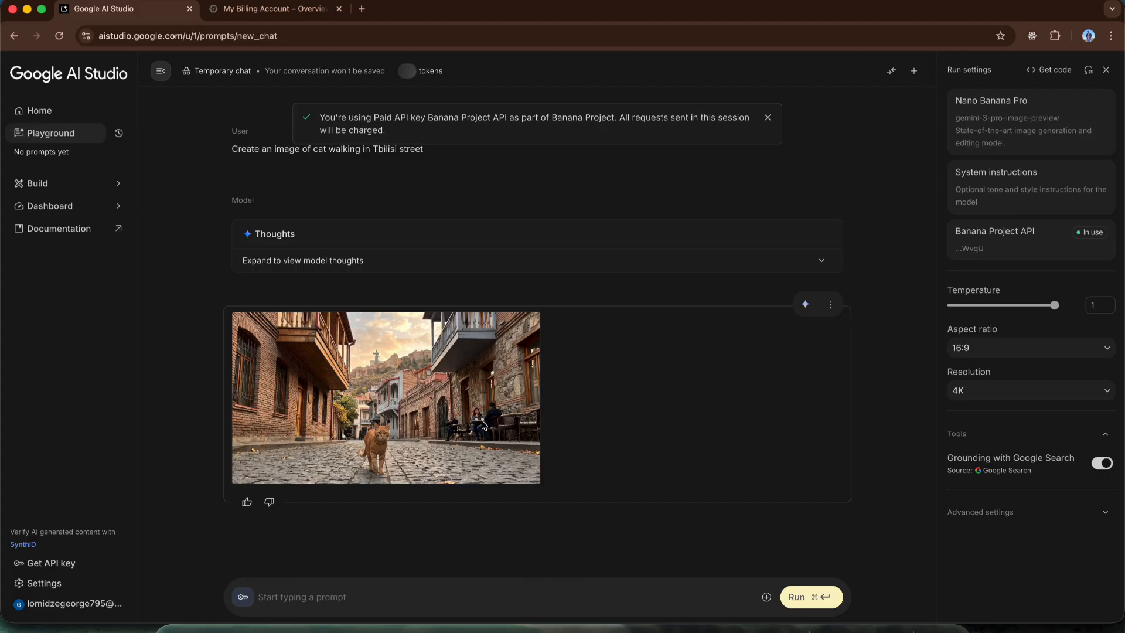
# View the generated Tbilisi cat image at full size in the image viewer.
pyautogui.click(386, 397)
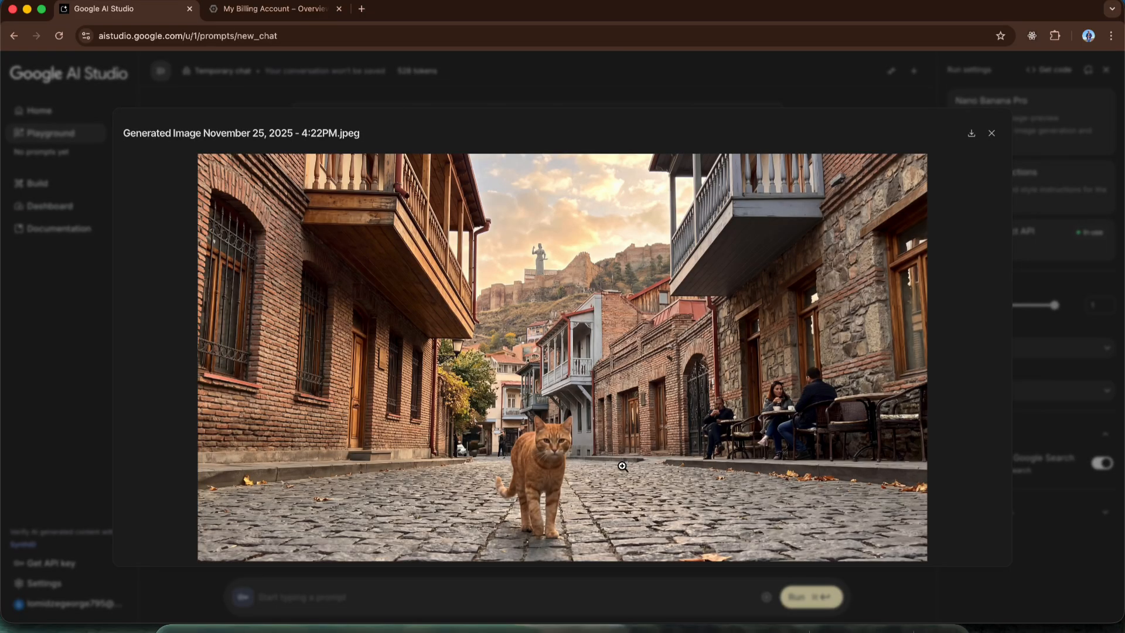
pyautogui.moveTo(744, 277)
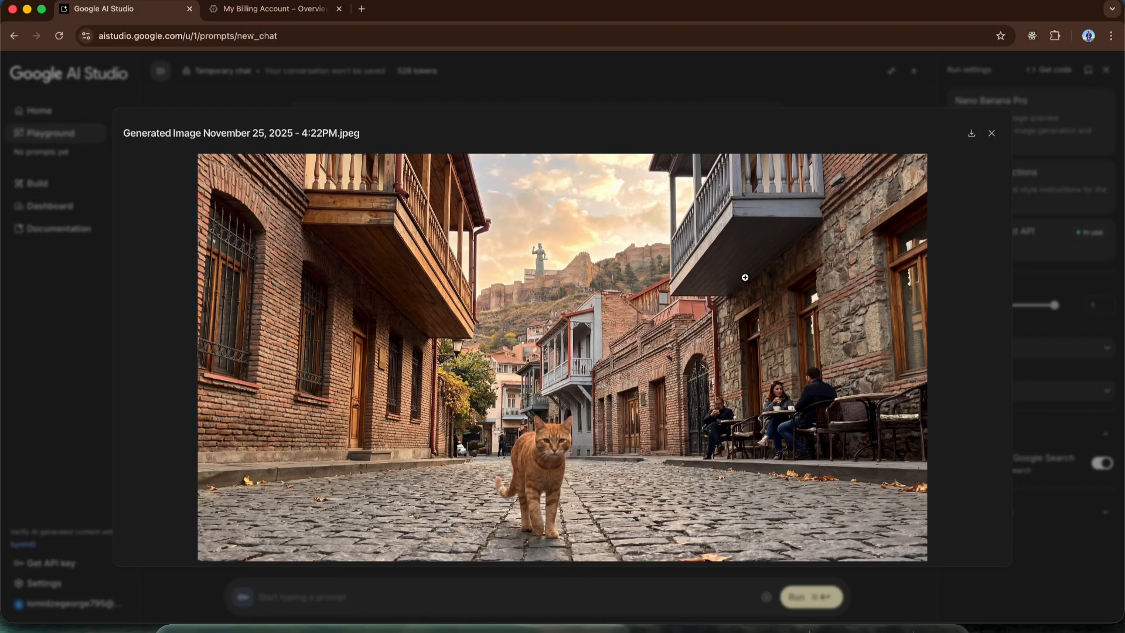
pyautogui.moveTo(747, 276)
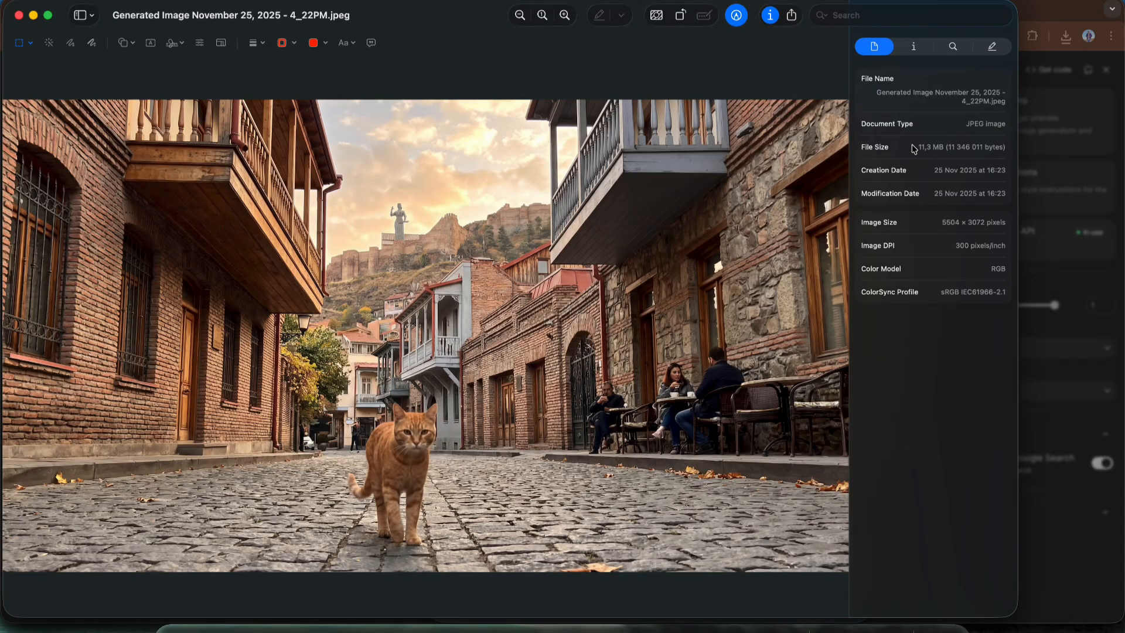
pyautogui.moveTo(948, 229)
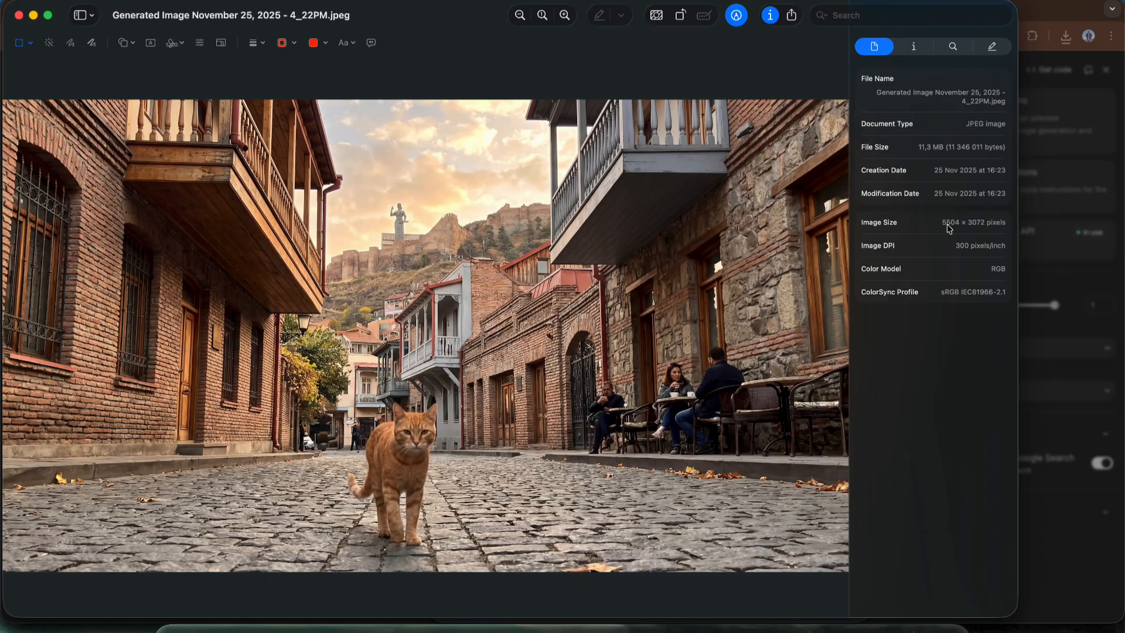
pyautogui.moveTo(747, 267)
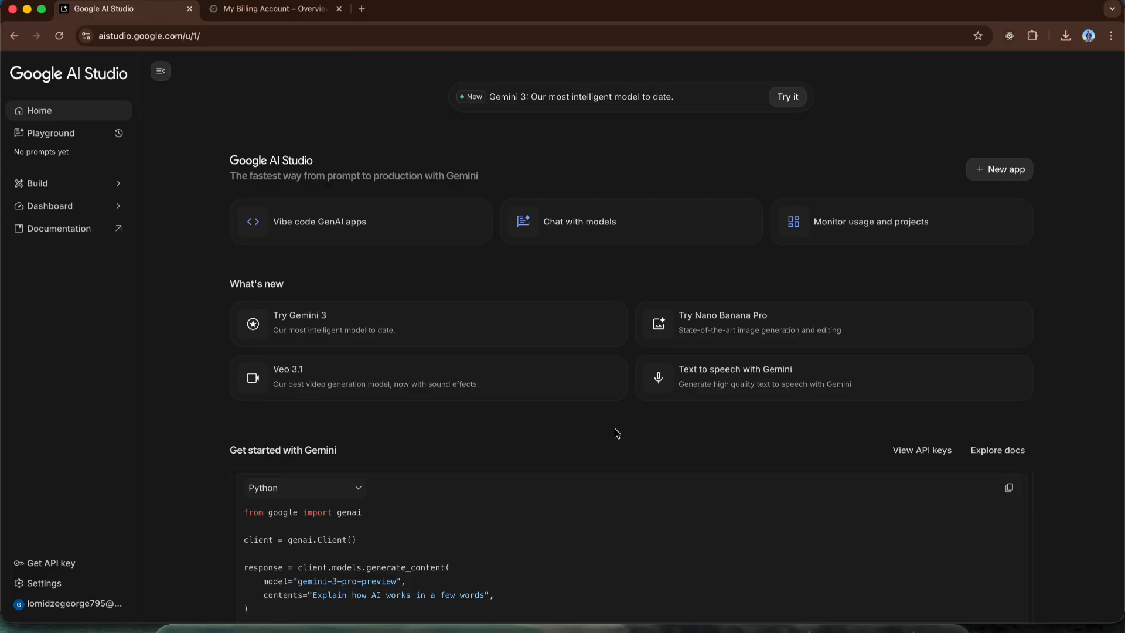
pyautogui.moveTo(515, 376)
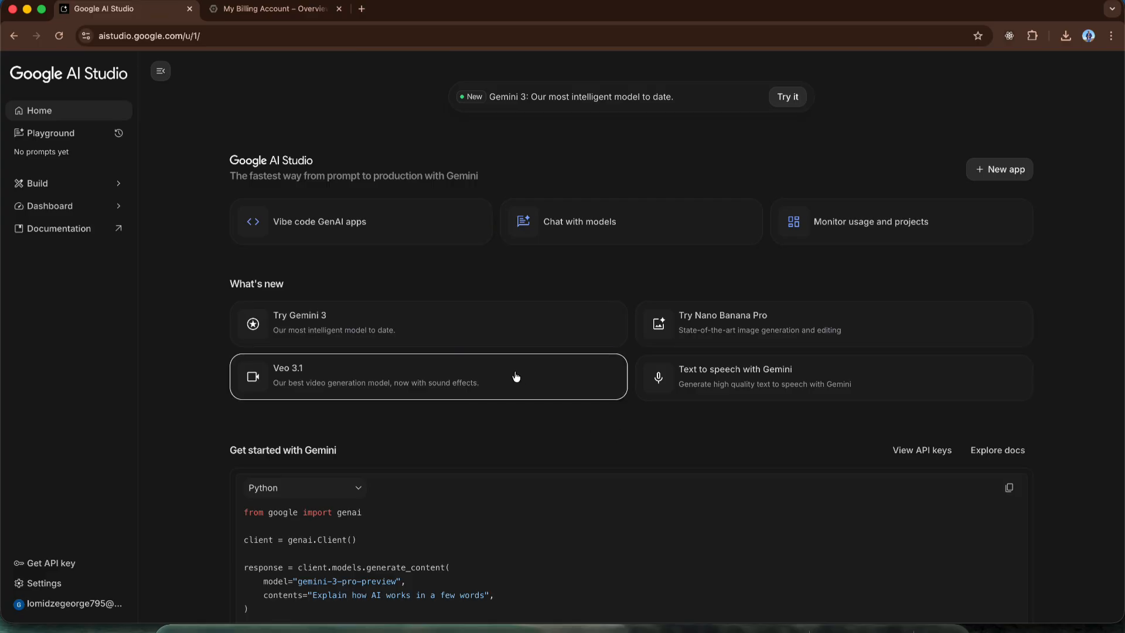
# Launch the Veo 3.1 video generation app from the What's new cards.
pyautogui.click(429, 376)
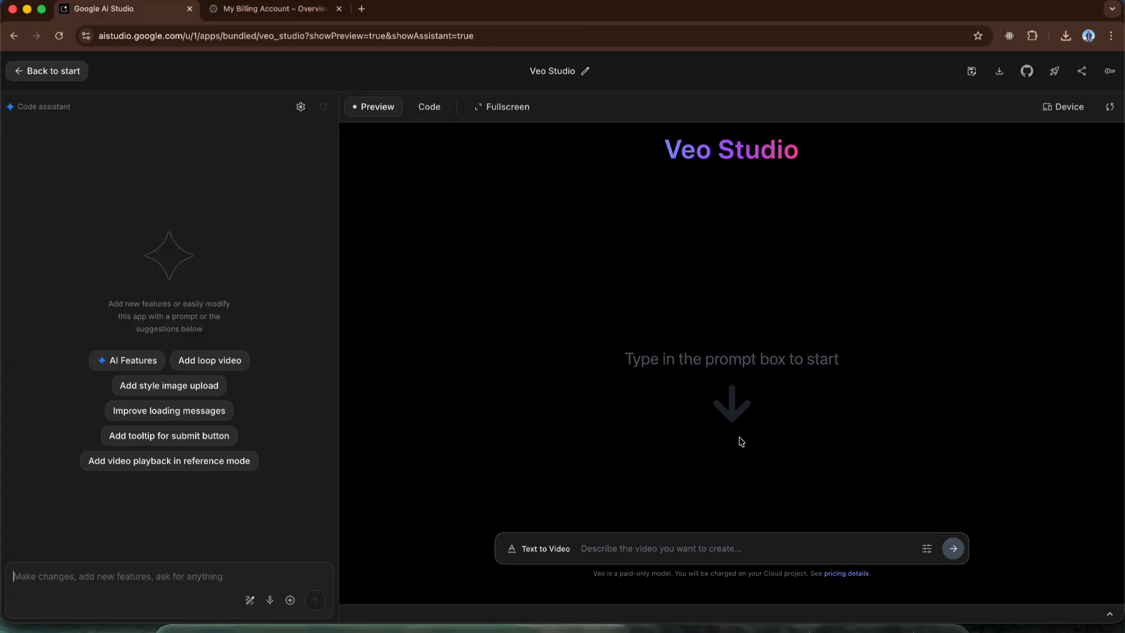
# Generate the jungle waterfall video at Landscape 16:9, 720p from the typed prompt.
pyautogui.click(925, 549)
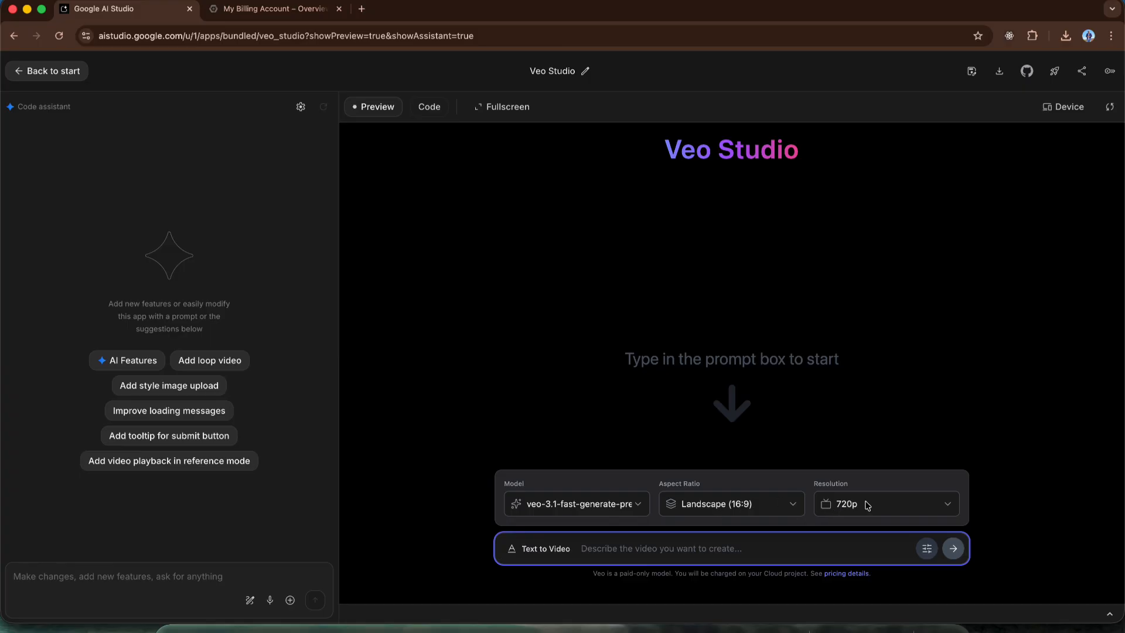
pyautogui.write('Create a video about')
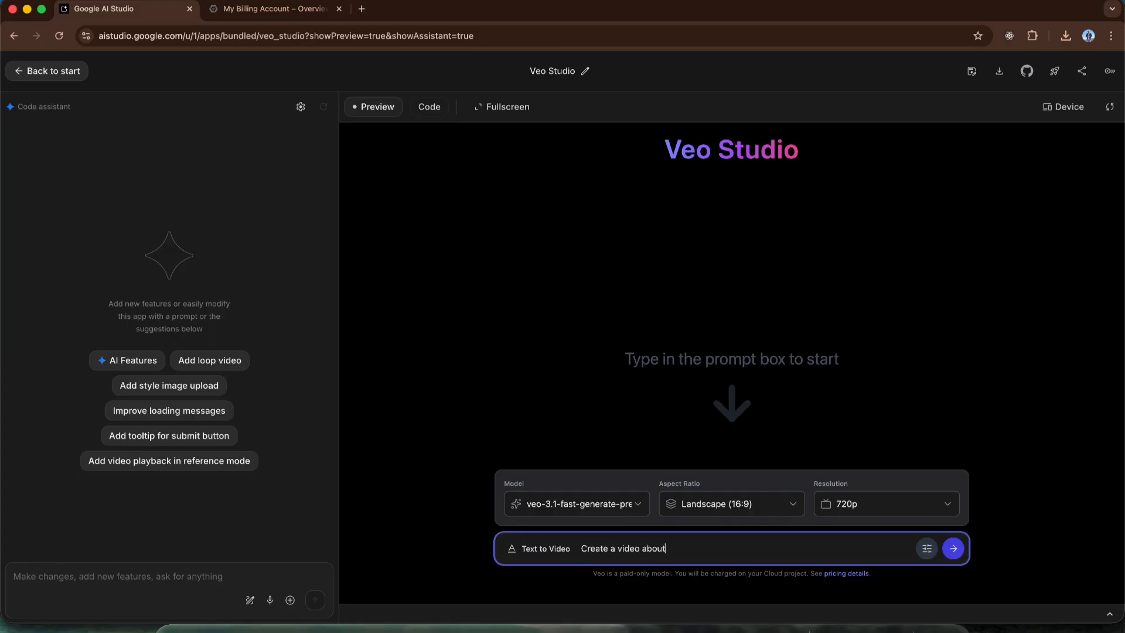
pyautogui.click(952, 548)
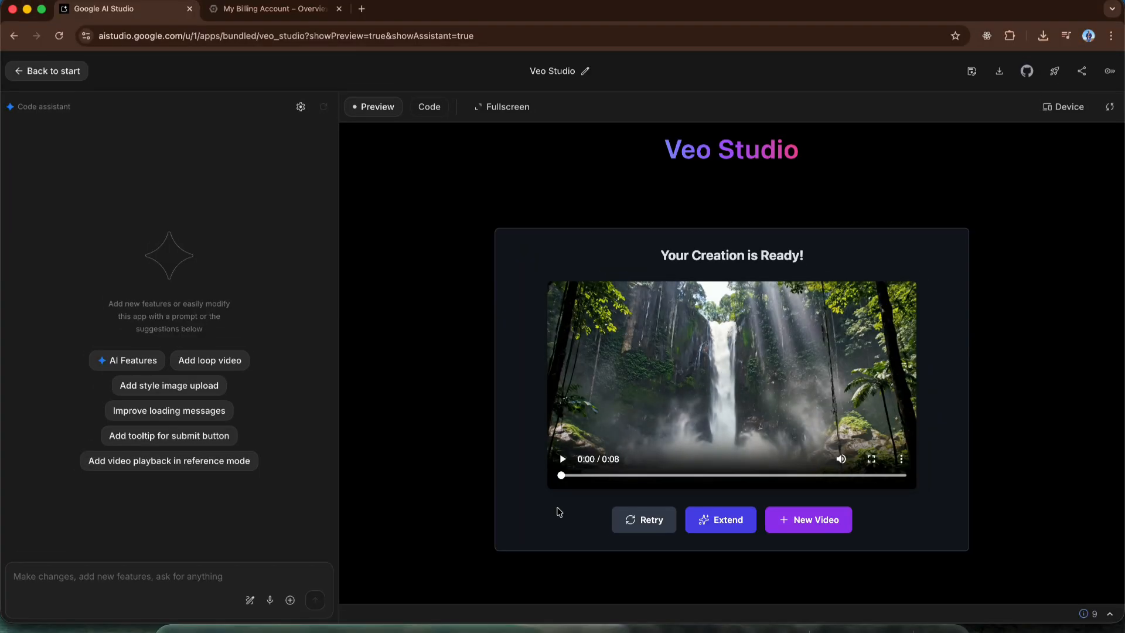